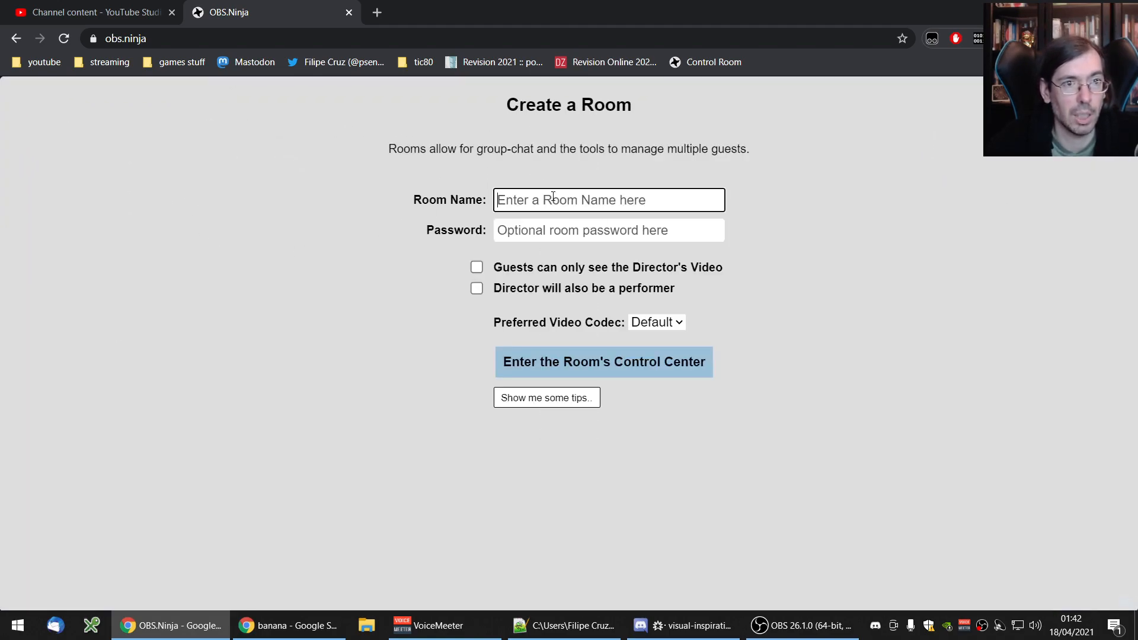
Step: Create room 'ajsiuagr9we' and enter its director control center
{"action": "type", "text": "ajsiuagr9we"}
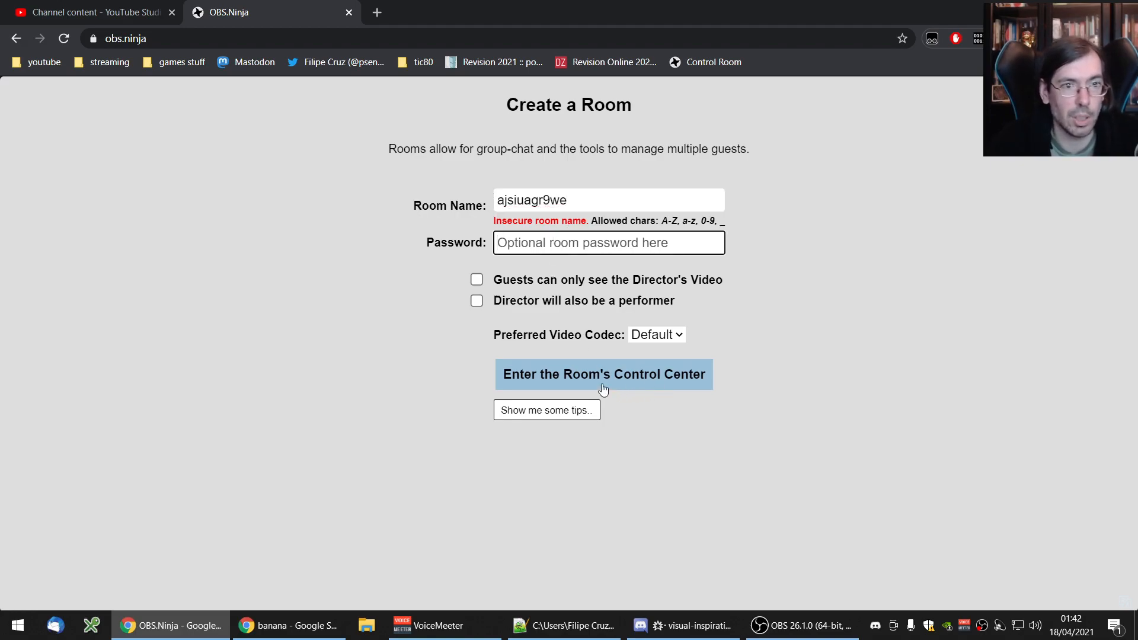
{"action": "left_click", "coordinate": [603, 374]}
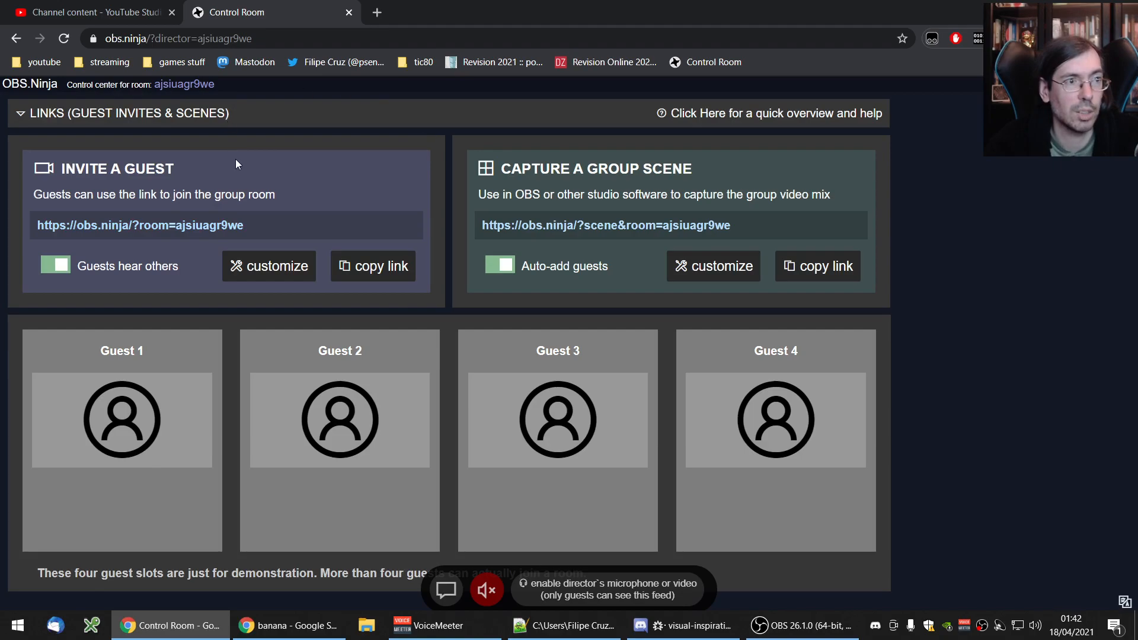
{"action": "mouse_move", "coordinate": [294, 166]}
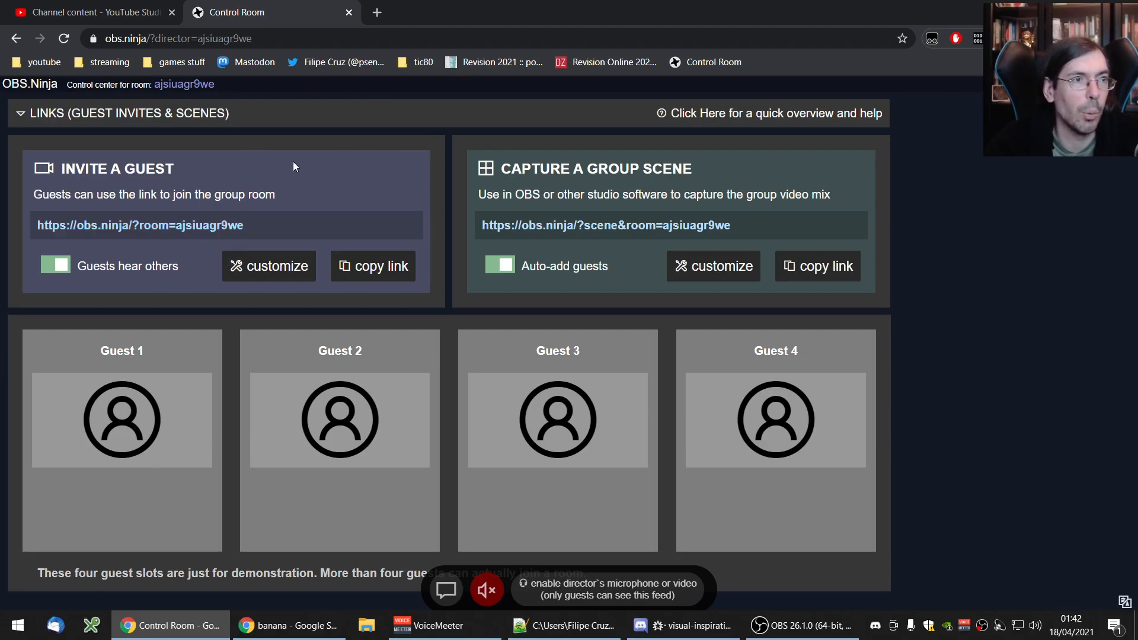
Step: Open a new blank browser tab beside the control center
{"action": "left_click", "coordinate": [178, 38]}
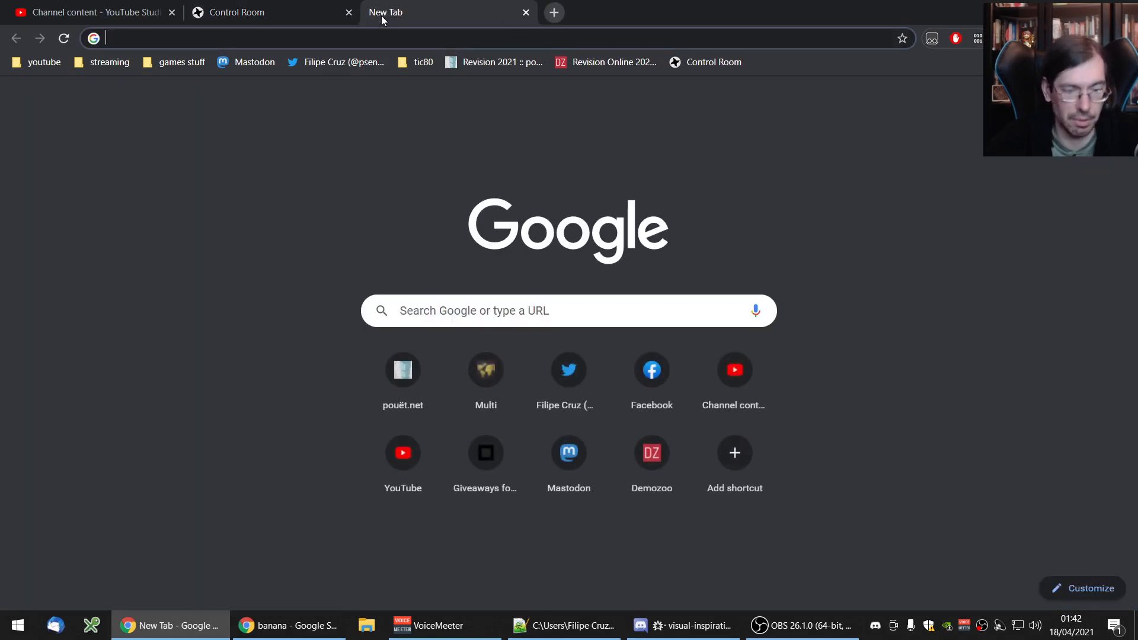
Step: Join room ajsiuagr9we as a guest sending the OBS Virtual Camera feed
{"action": "type", "text": "obs.ninja/?room=ajsiuagr9we"}
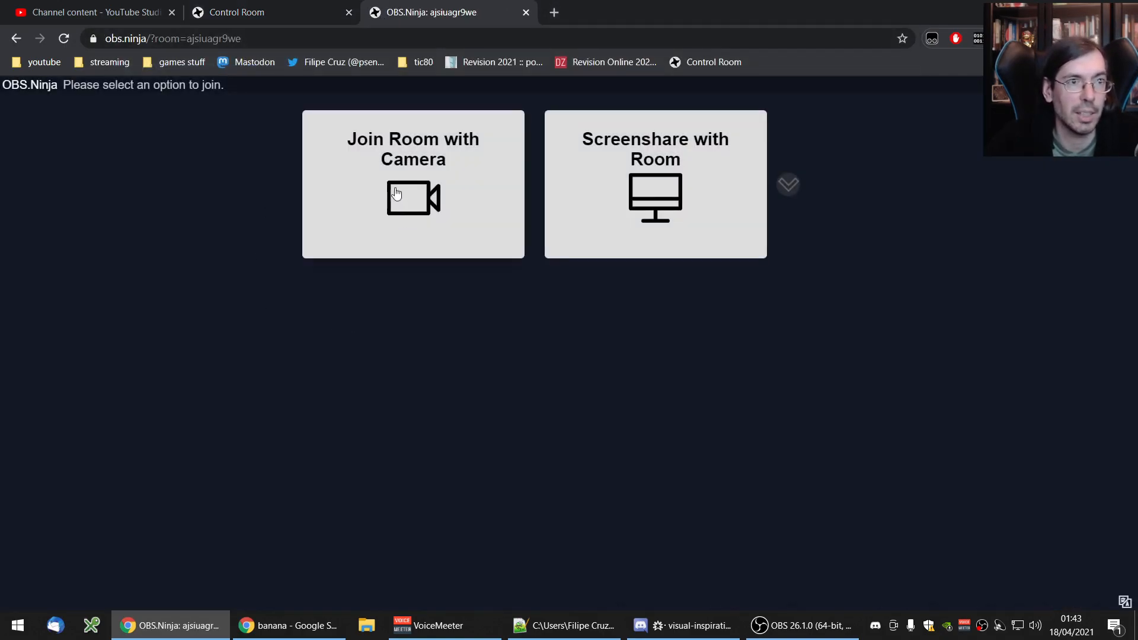
{"action": "left_click", "coordinate": [413, 184]}
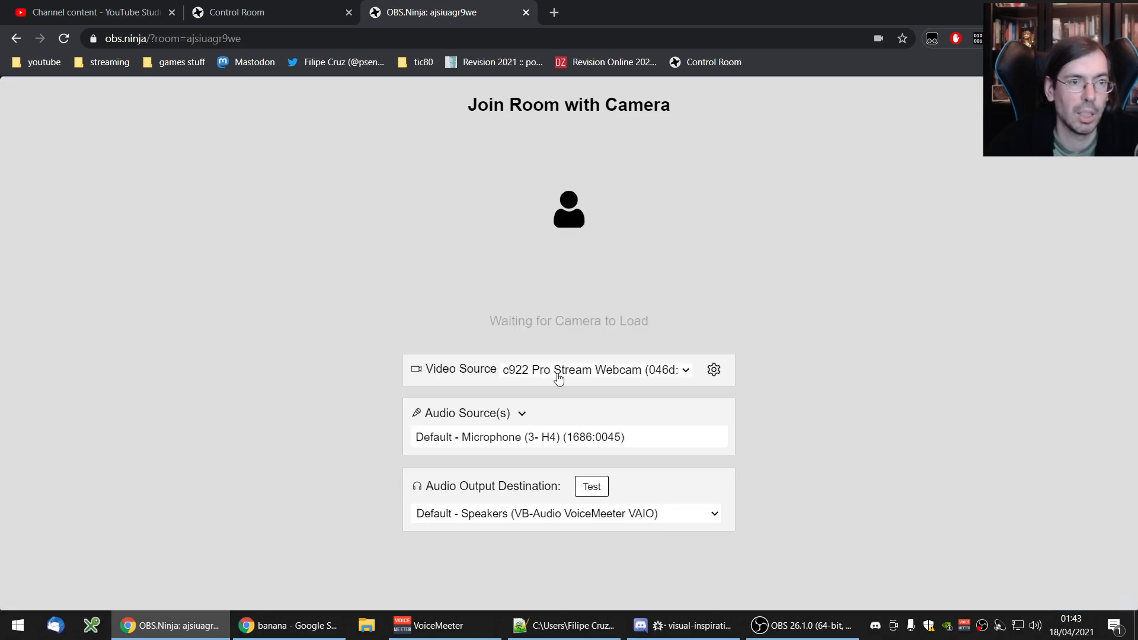
{"action": "mouse_move", "coordinate": [544, 167]}
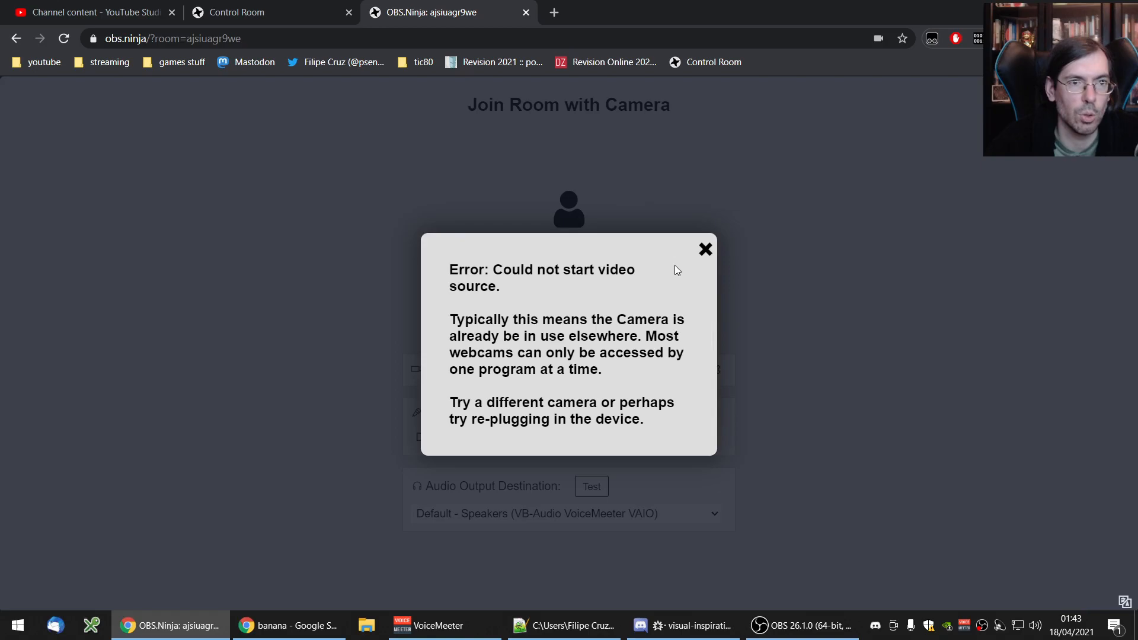
{"action": "left_click", "coordinate": [703, 249]}
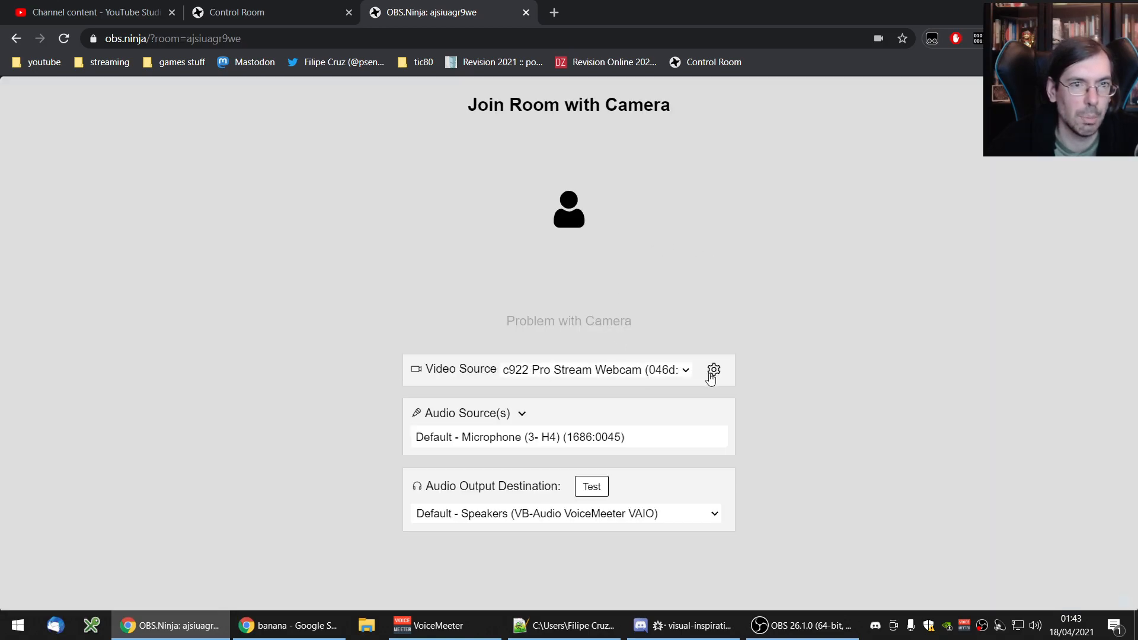
{"action": "left_click", "coordinate": [594, 369]}
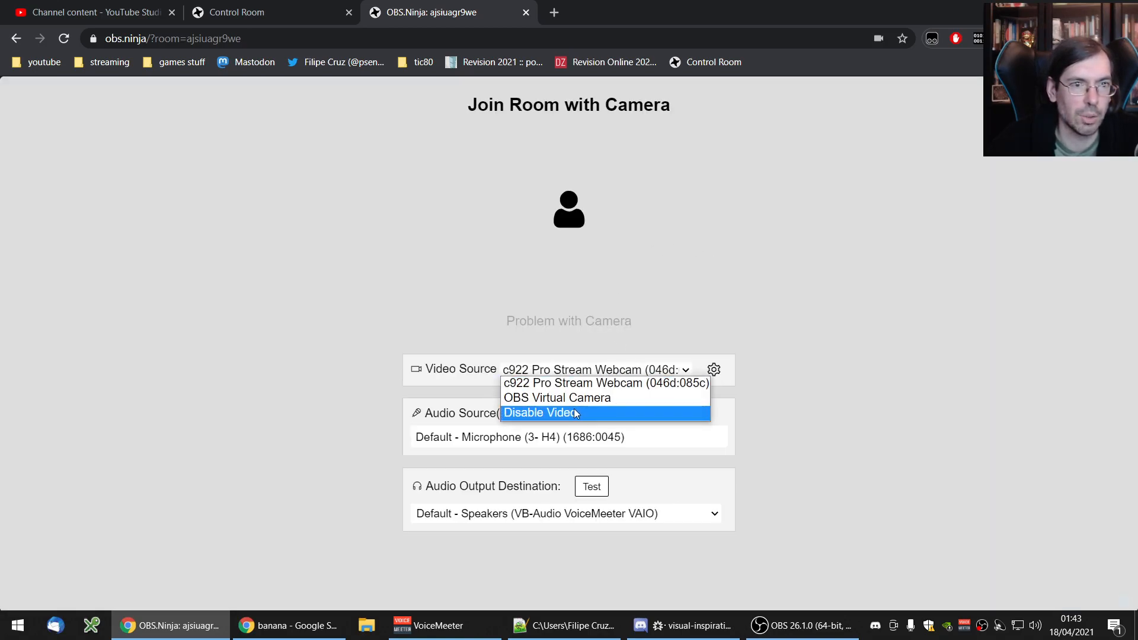
{"action": "left_click", "coordinate": [556, 397]}
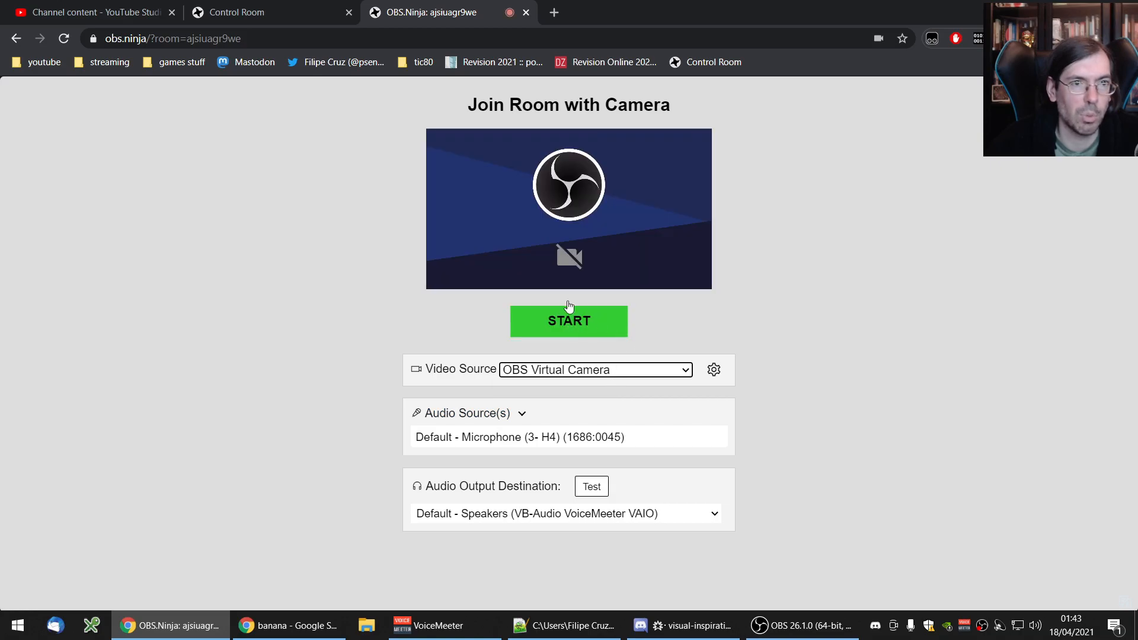
{"action": "left_click", "coordinate": [568, 320]}
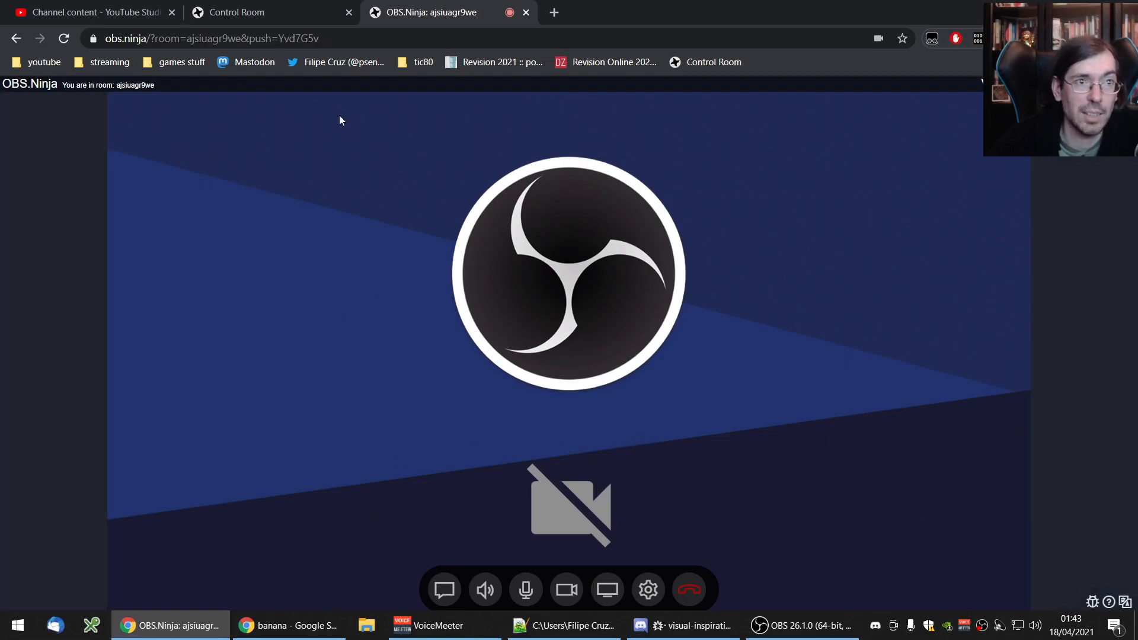
Step: Select the room page address and open a new incognito window
{"action": "left_click", "coordinate": [211, 38]}
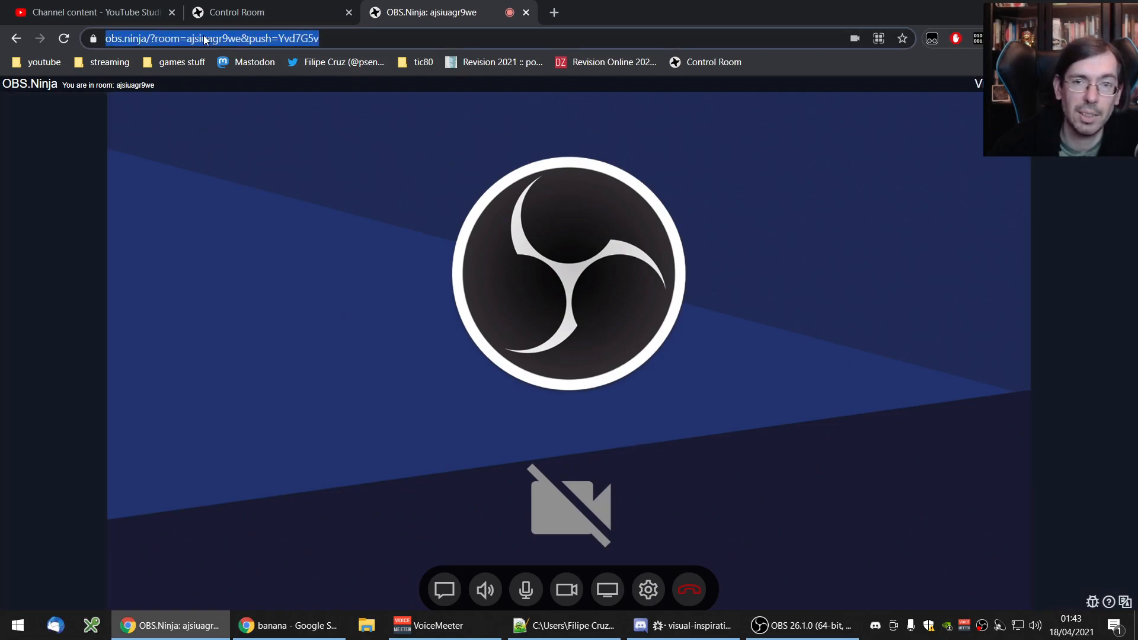
{"action": "mouse_move", "coordinate": [1044, 171]}
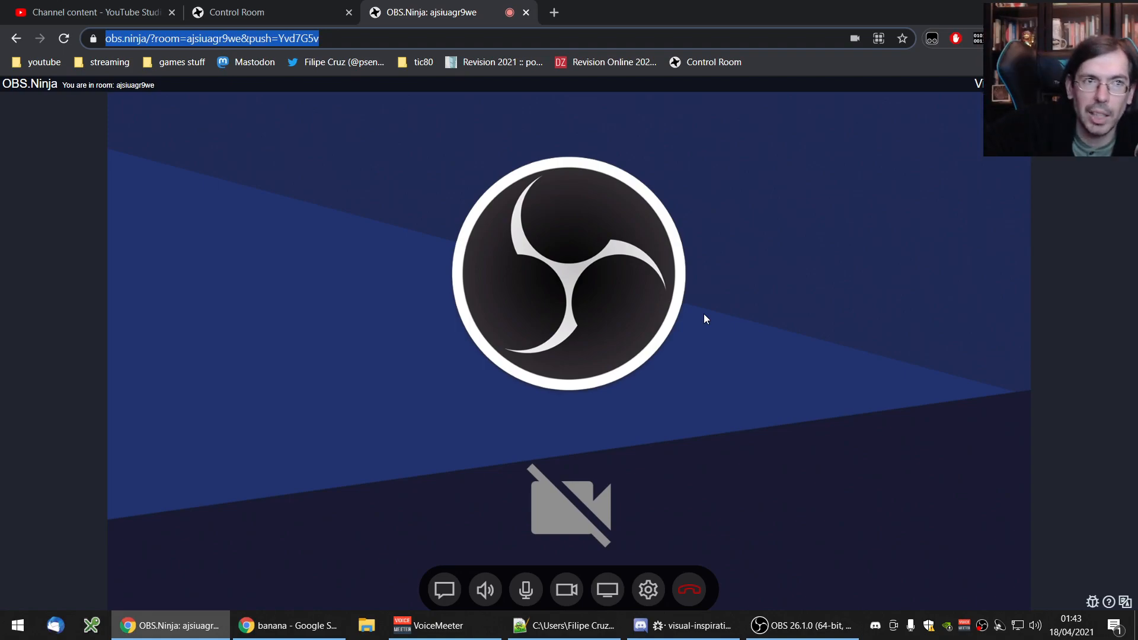
{"action": "mouse_move", "coordinate": [413, 93]}
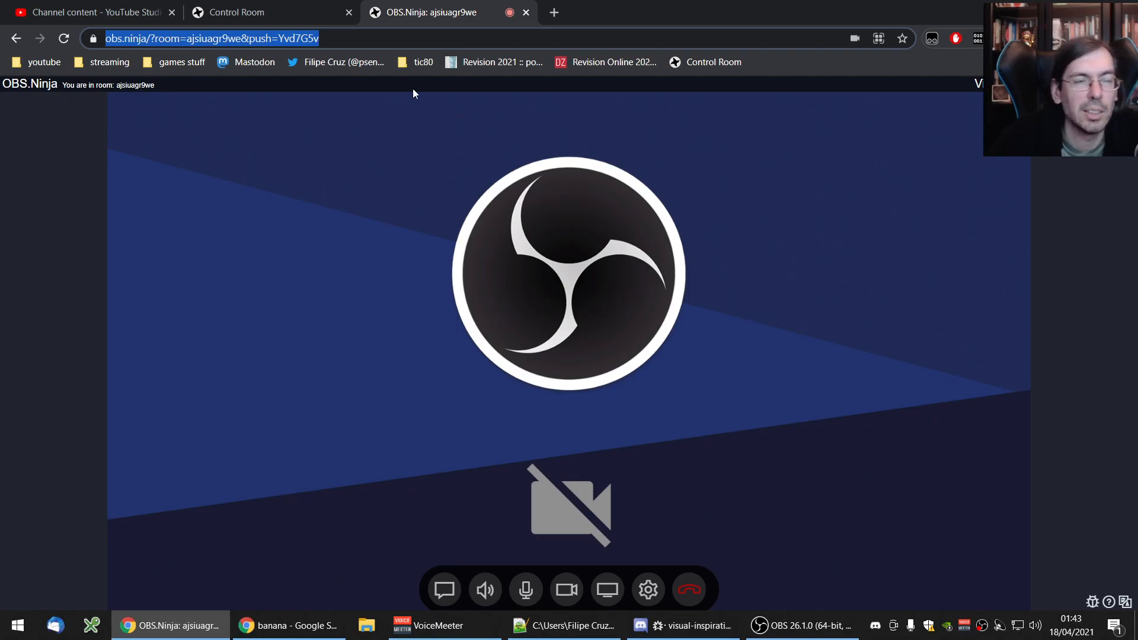
{"action": "left_click", "coordinate": [237, 12]}
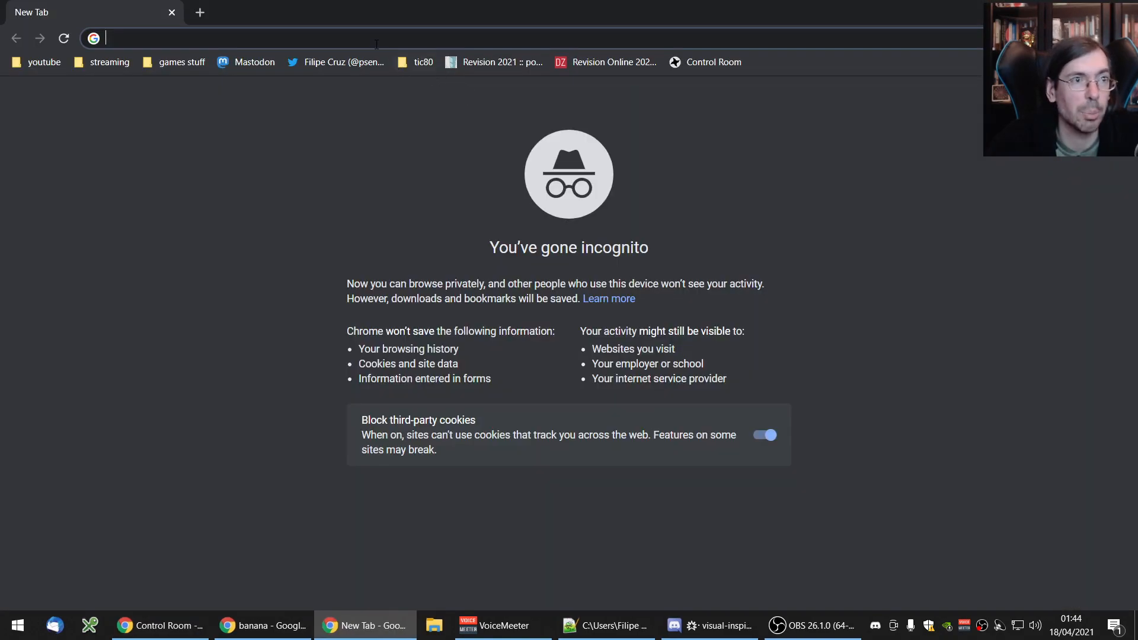
Step: Join ajsiuagr9we from the incognito window, allowing permissions, with Video Source set to Disable Video
{"action": "type", "text": "obs.ninja/?room=ajsiuagr9we"}
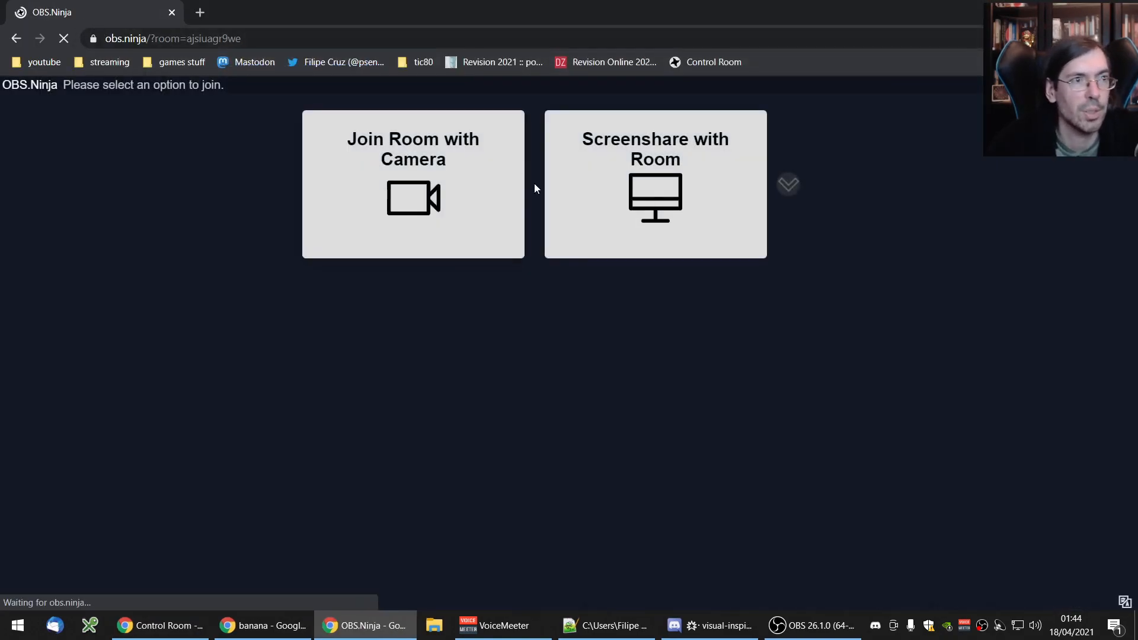
{"action": "left_click", "coordinate": [413, 184]}
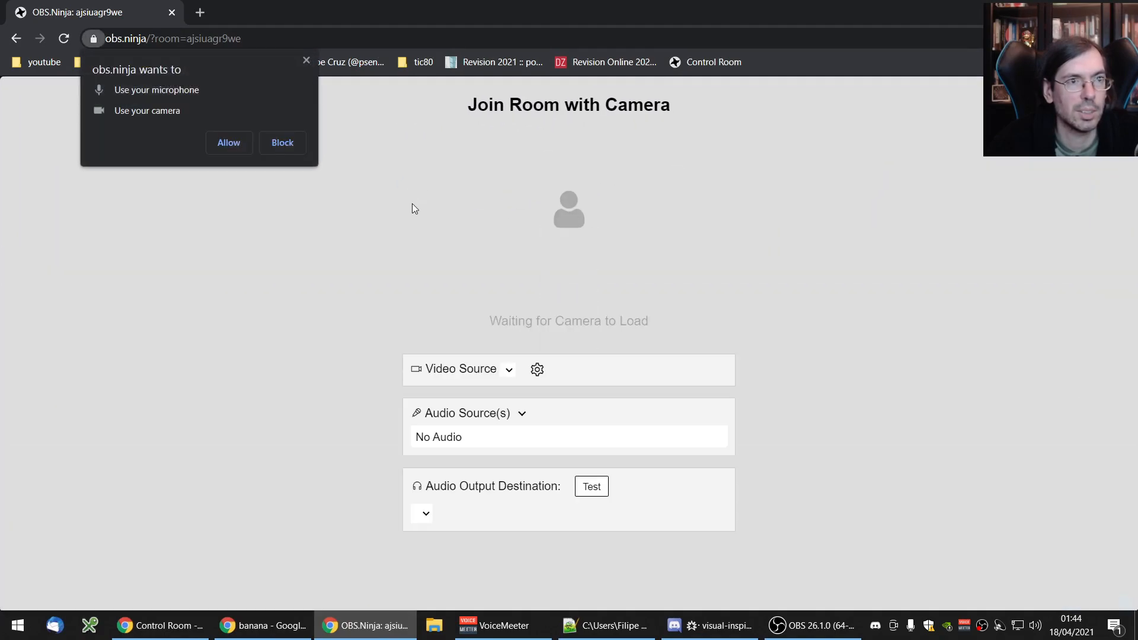
{"action": "left_click", "coordinate": [228, 143]}
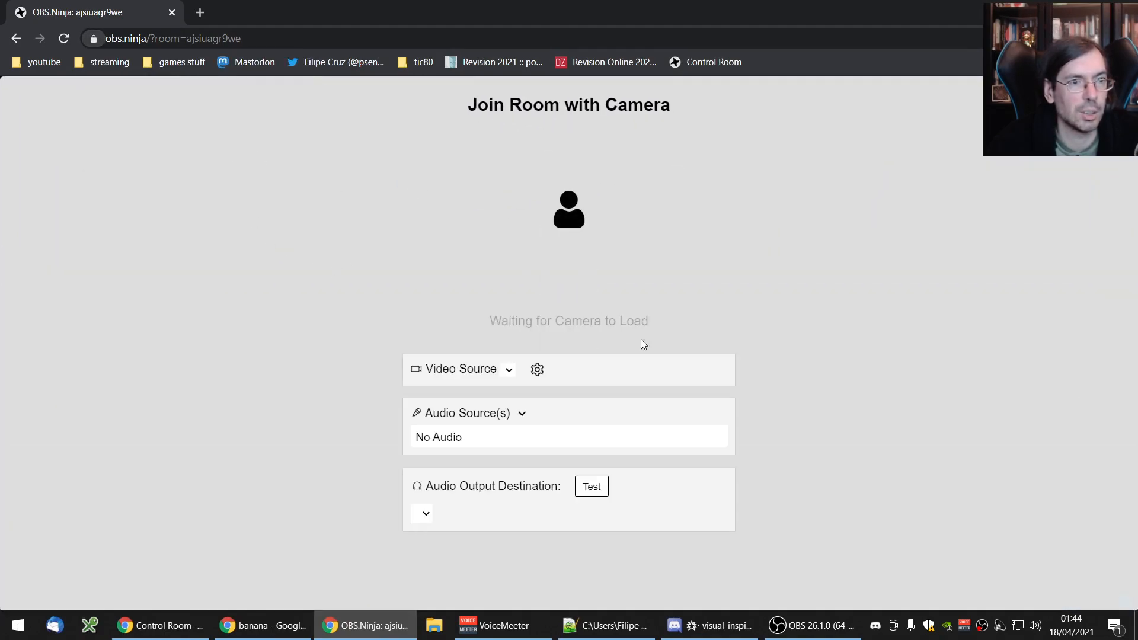
{"action": "left_click", "coordinate": [461, 369]}
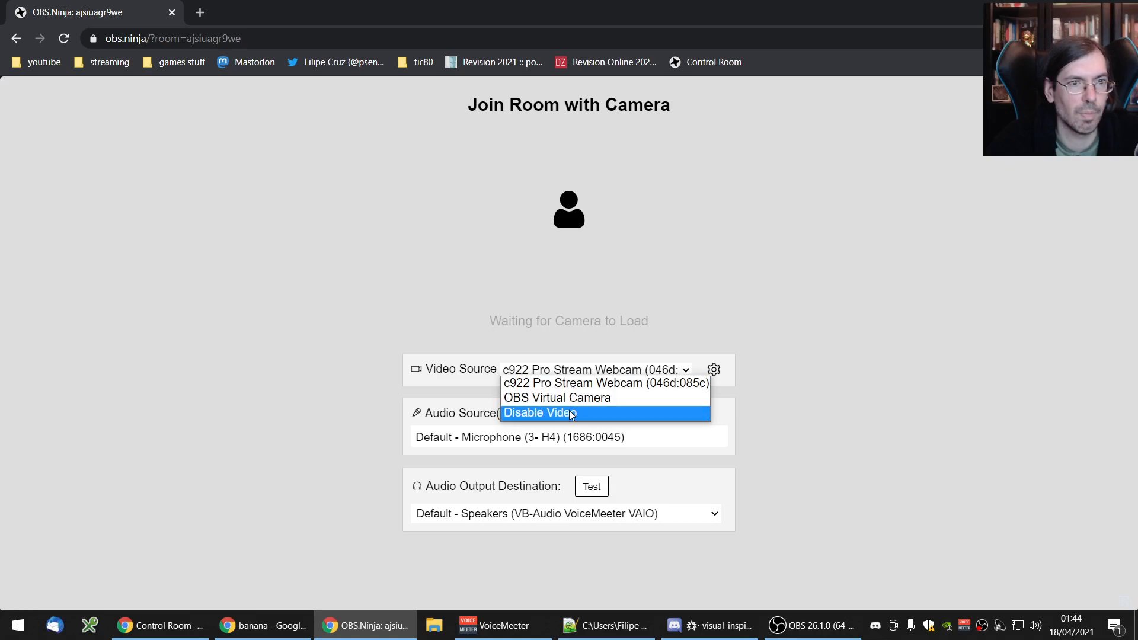
{"action": "left_click", "coordinate": [538, 412]}
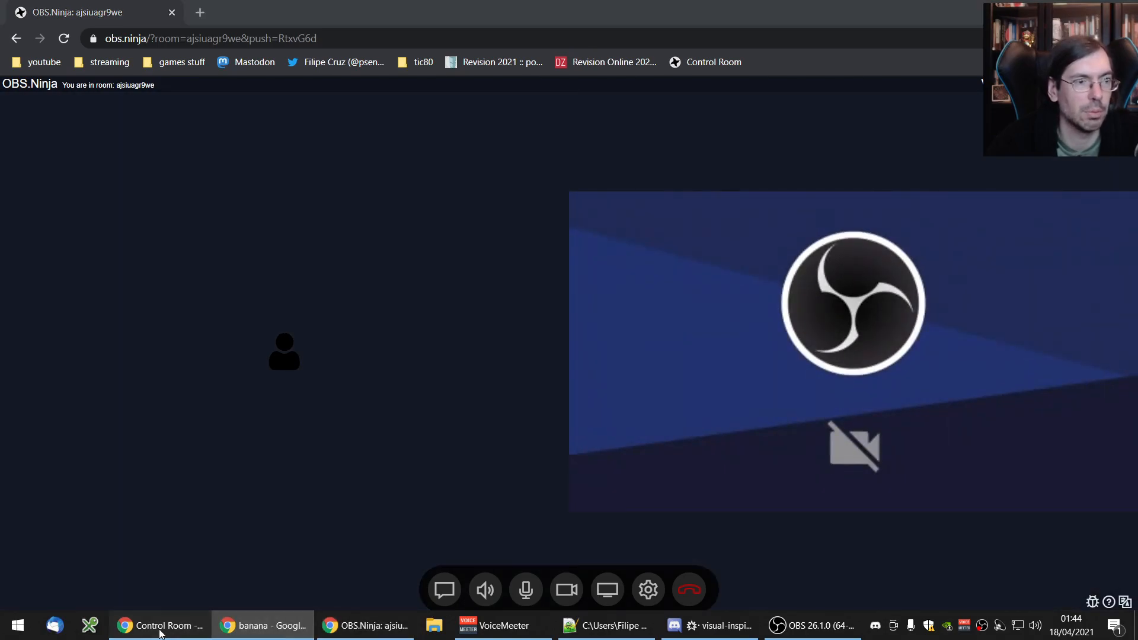
Step: Copy the Capture a Group Scene link from the Control Room, then bring OBS Studio forward
{"action": "left_click", "coordinate": [159, 626]}
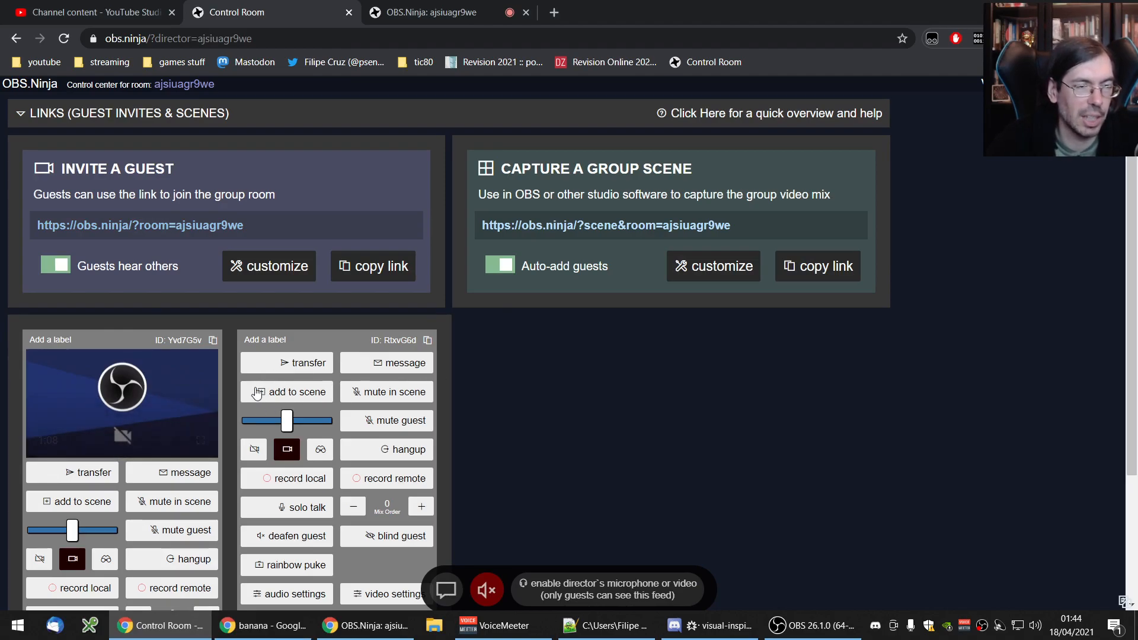
{"action": "scroll", "scroll_direction": "down", "scroll_amount": 3}
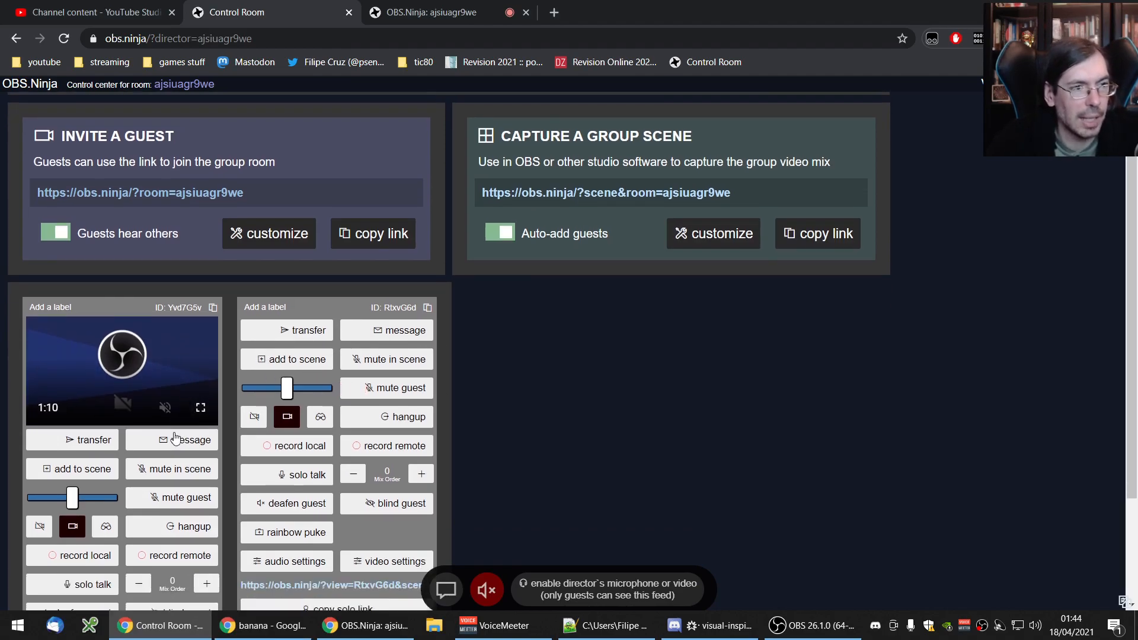
{"action": "scroll", "scroll_direction": "down", "scroll_amount": 3}
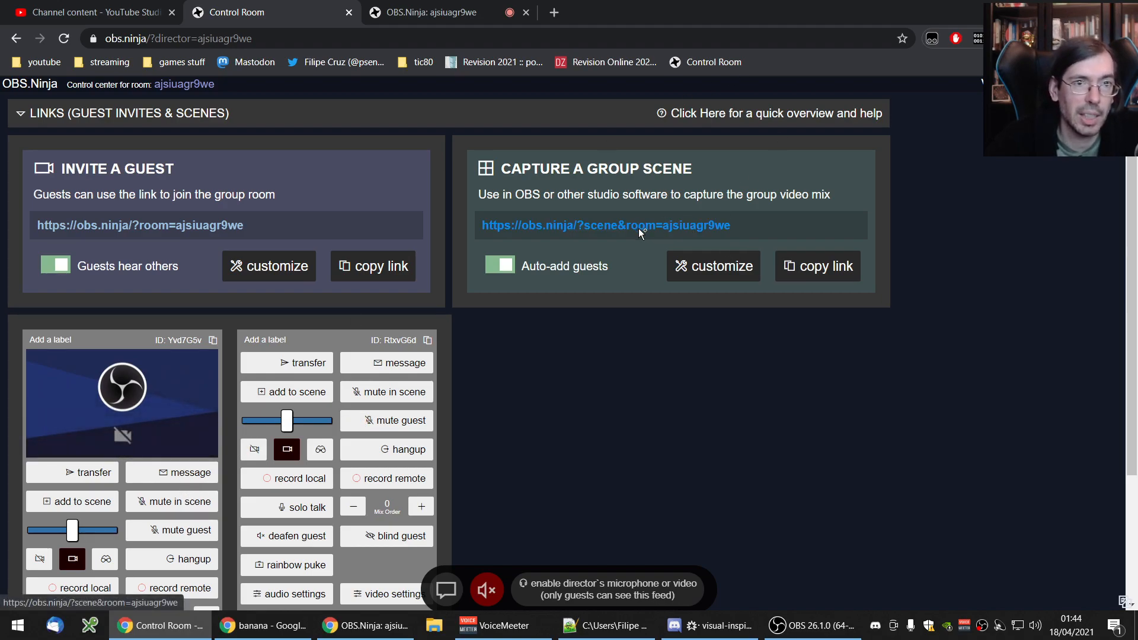
{"action": "left_click", "coordinate": [816, 266]}
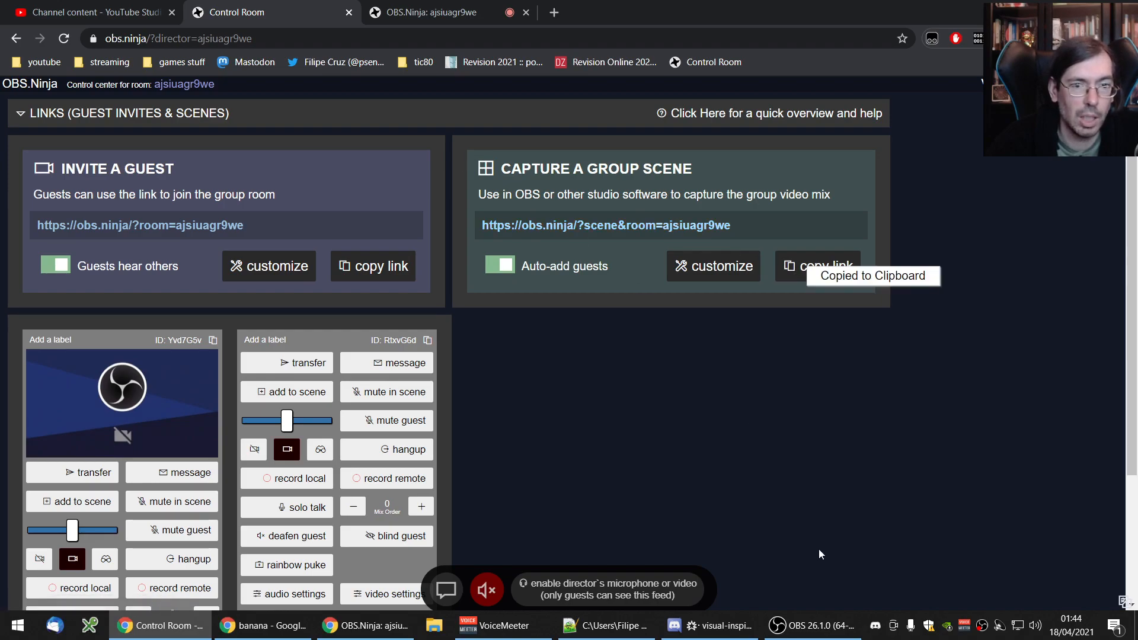
{"action": "left_click", "coordinate": [813, 625]}
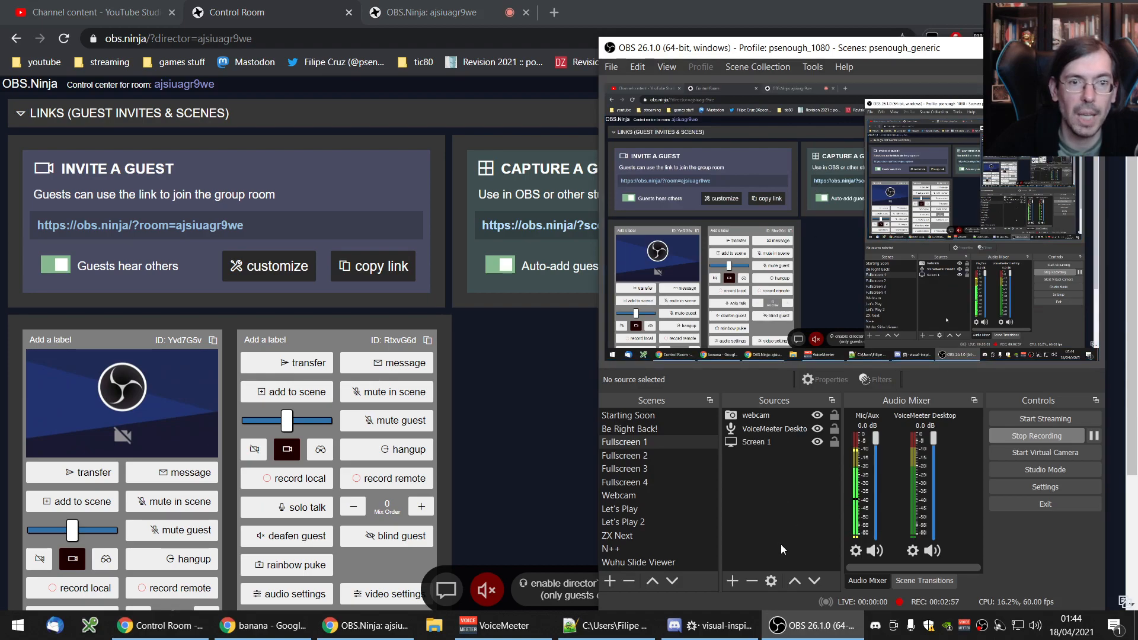
{"action": "left_click", "coordinate": [731, 581]}
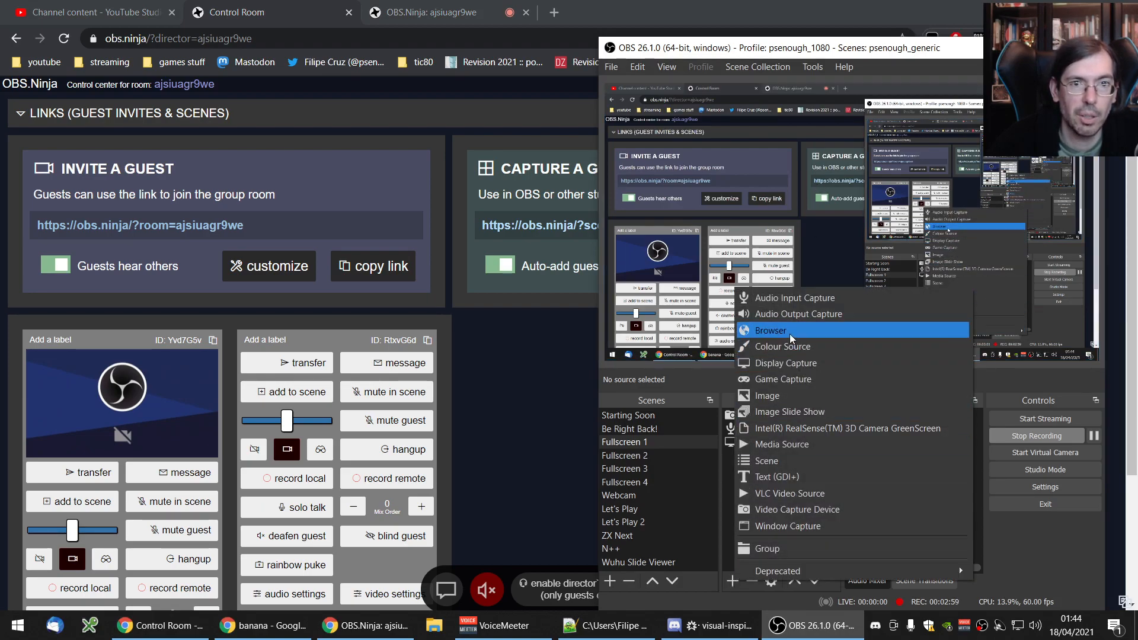
{"action": "left_click", "coordinate": [770, 330]}
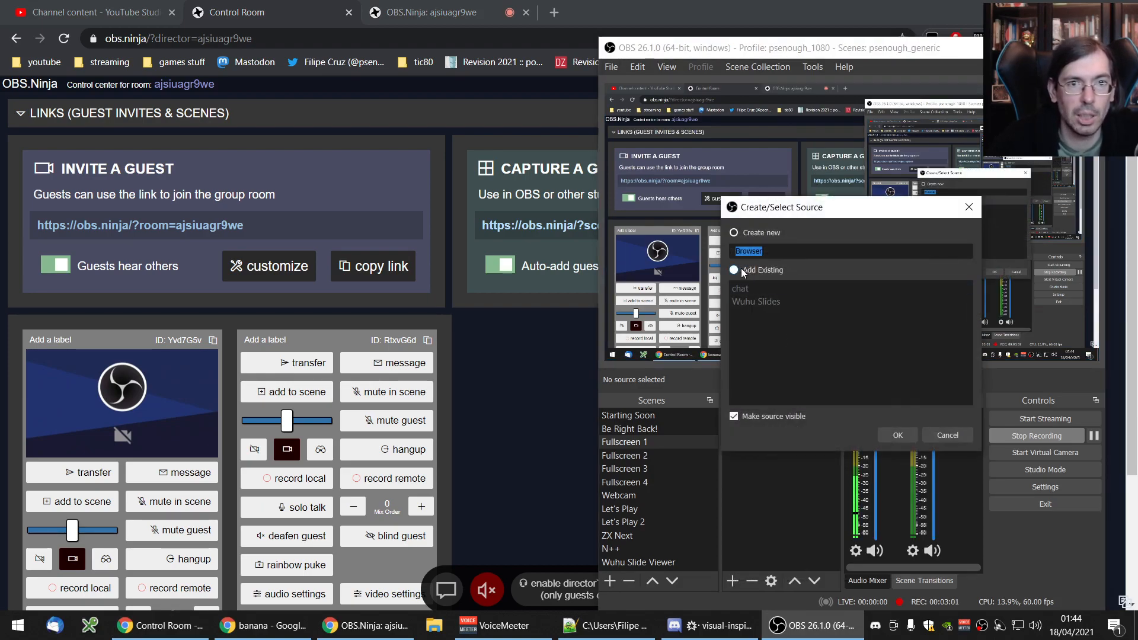
{"action": "type", "text": "obste"}
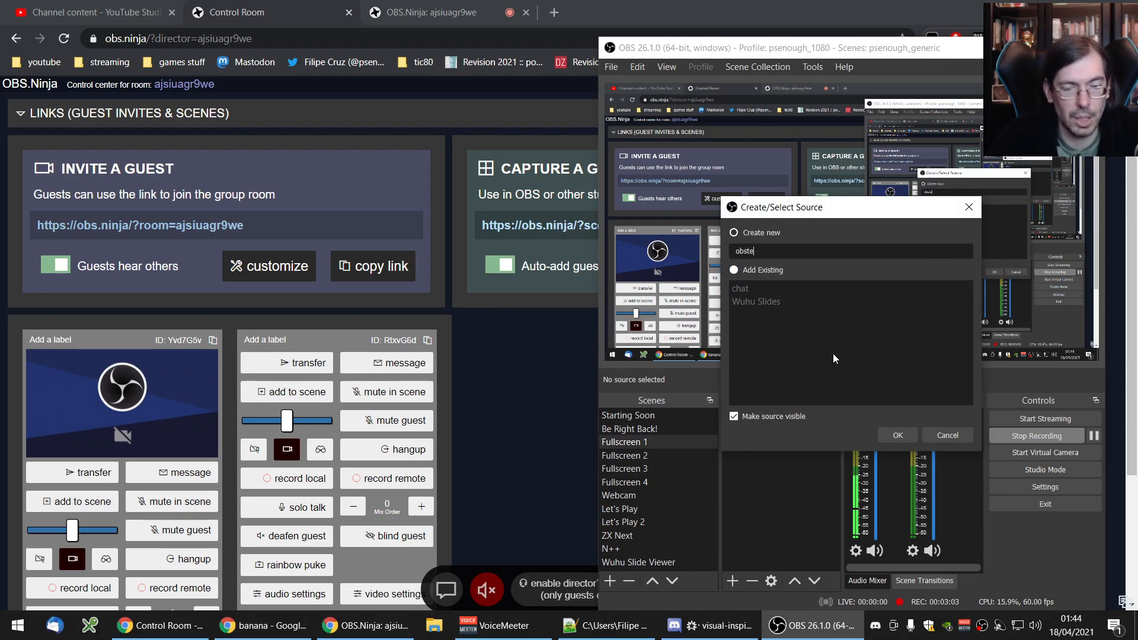
{"action": "left_click", "coordinate": [896, 435]}
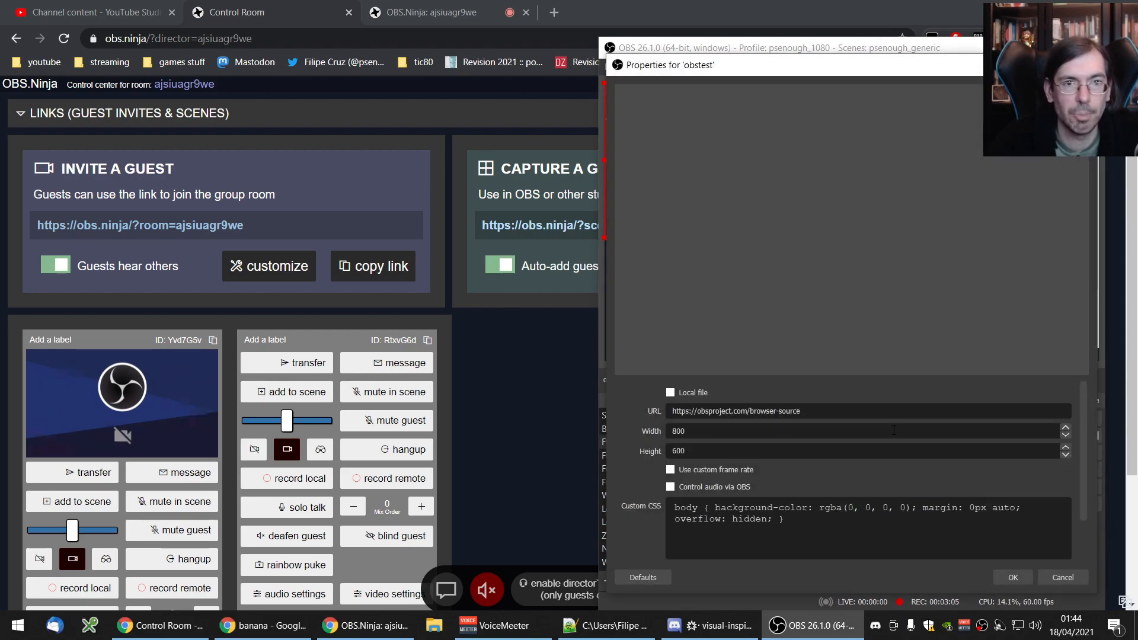
{"action": "type", "text": "https://obs.ninja/?scene&room=ajsiuagr9we"}
{"action": "type", "text": "1920"}
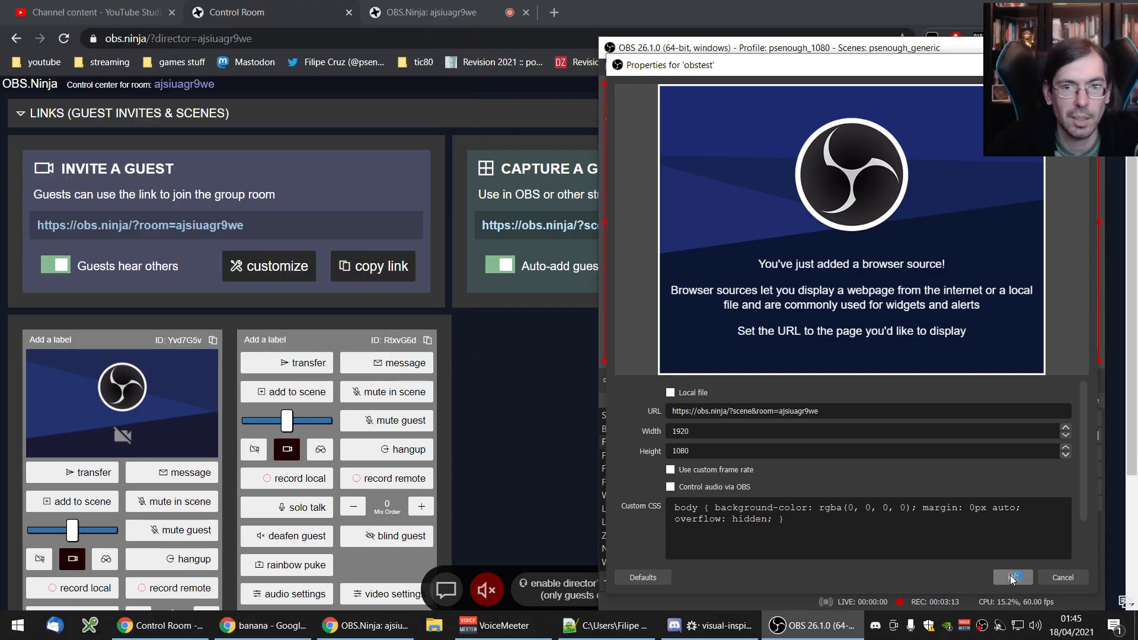
{"action": "left_click", "coordinate": [1011, 577]}
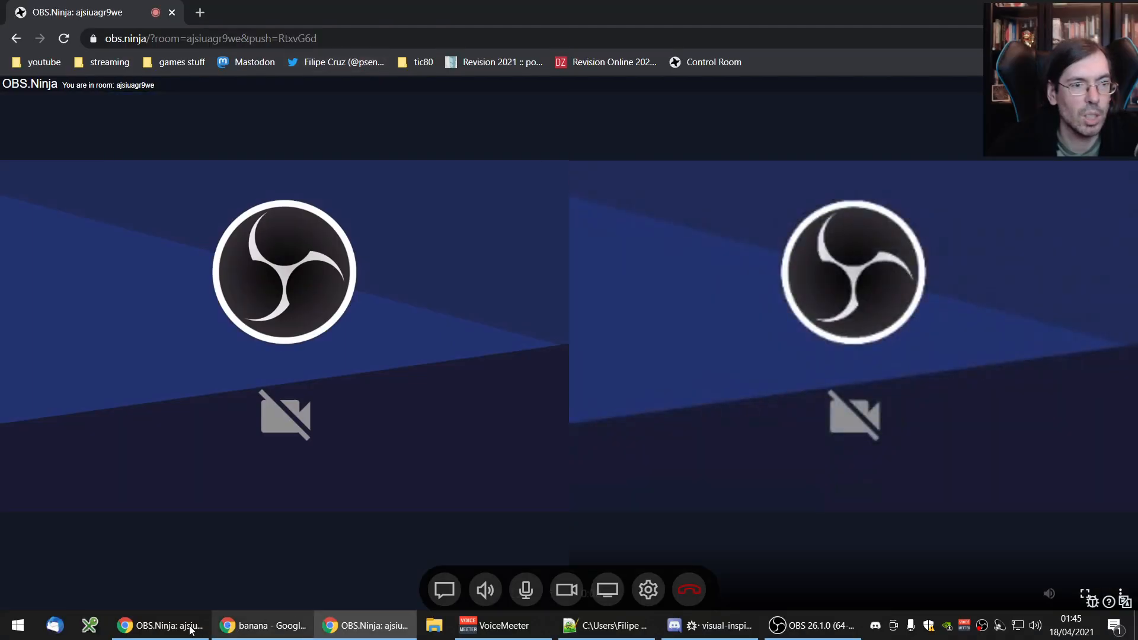
Step: Bring the Control Room window back to the front after viewing guest RtxvG6d
{"action": "left_click", "coordinate": [814, 625]}
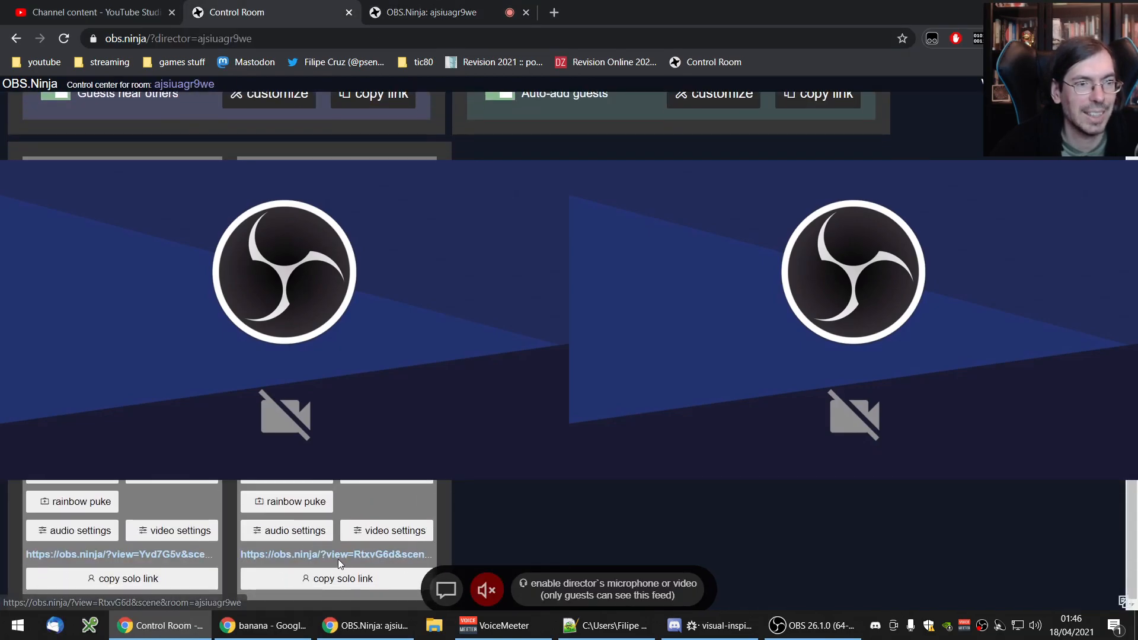
{"action": "mouse_move", "coordinate": [336, 554]}
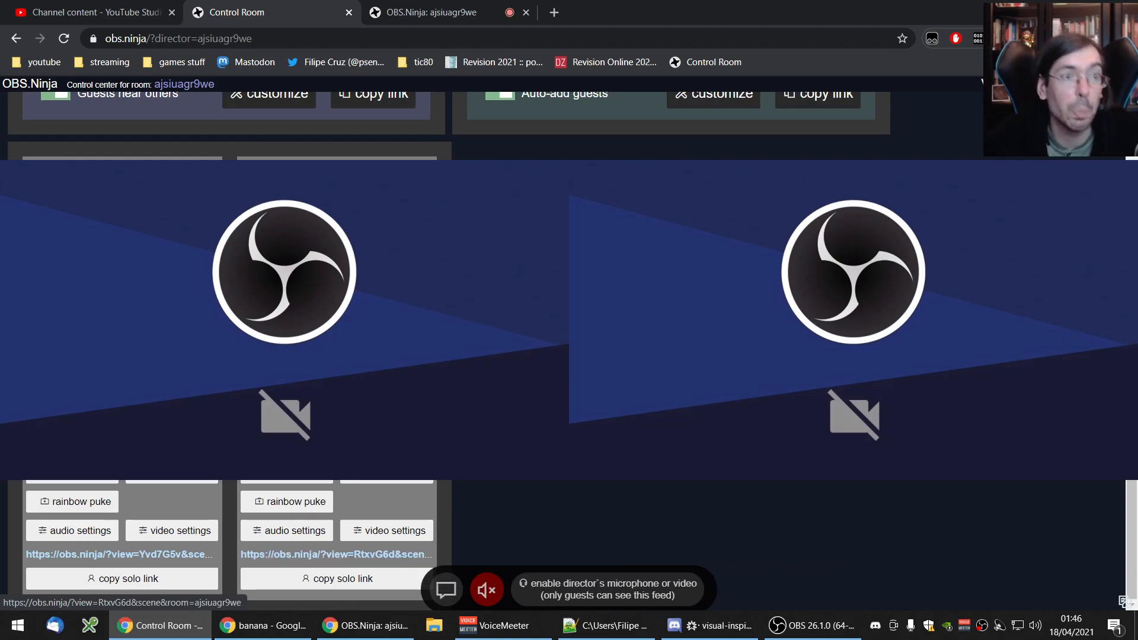
Step: Switch to the first guest's OBS.Ninja room tab
{"action": "left_click", "coordinate": [424, 12]}
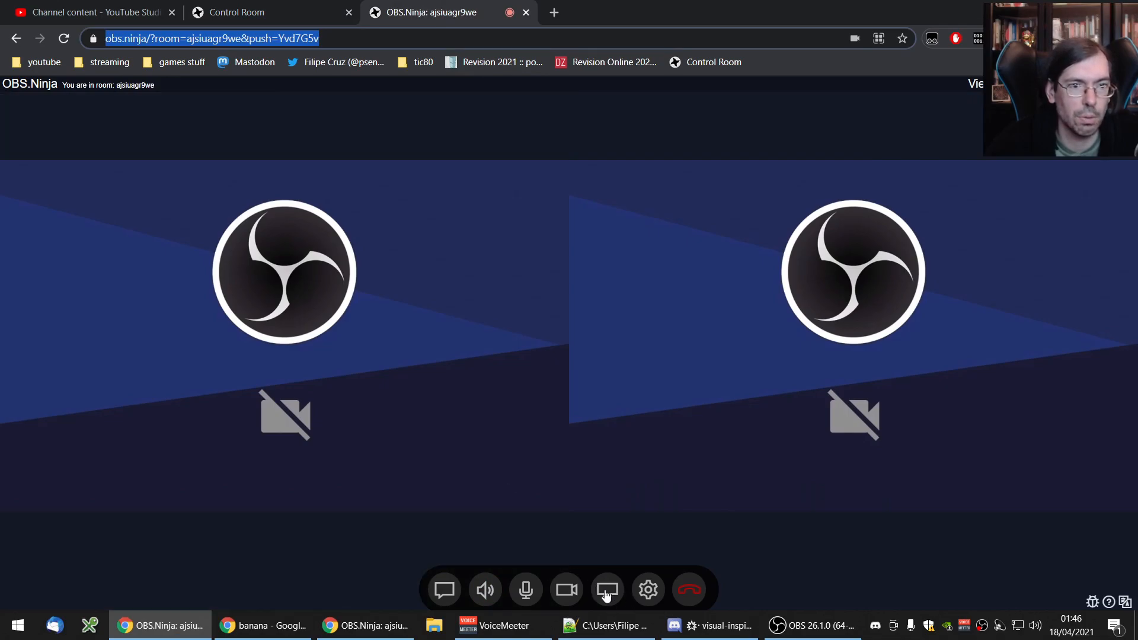
Step: Share a single application window from the first guest after browsing the share options
{"action": "left_click", "coordinate": [607, 589]}
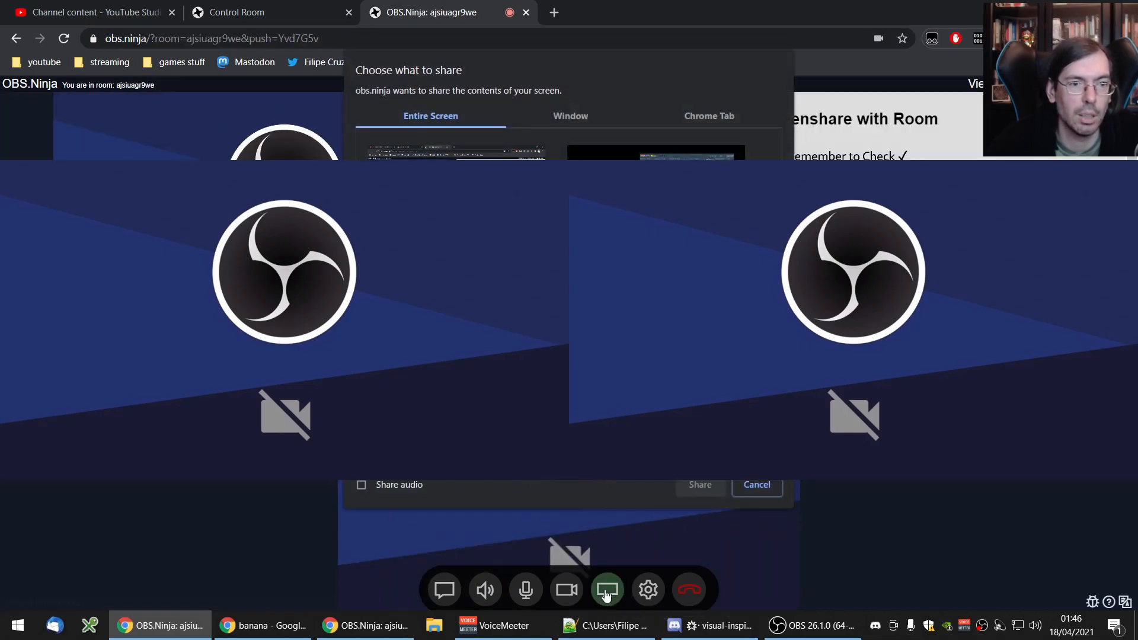
{"action": "left_click", "coordinate": [608, 589]}
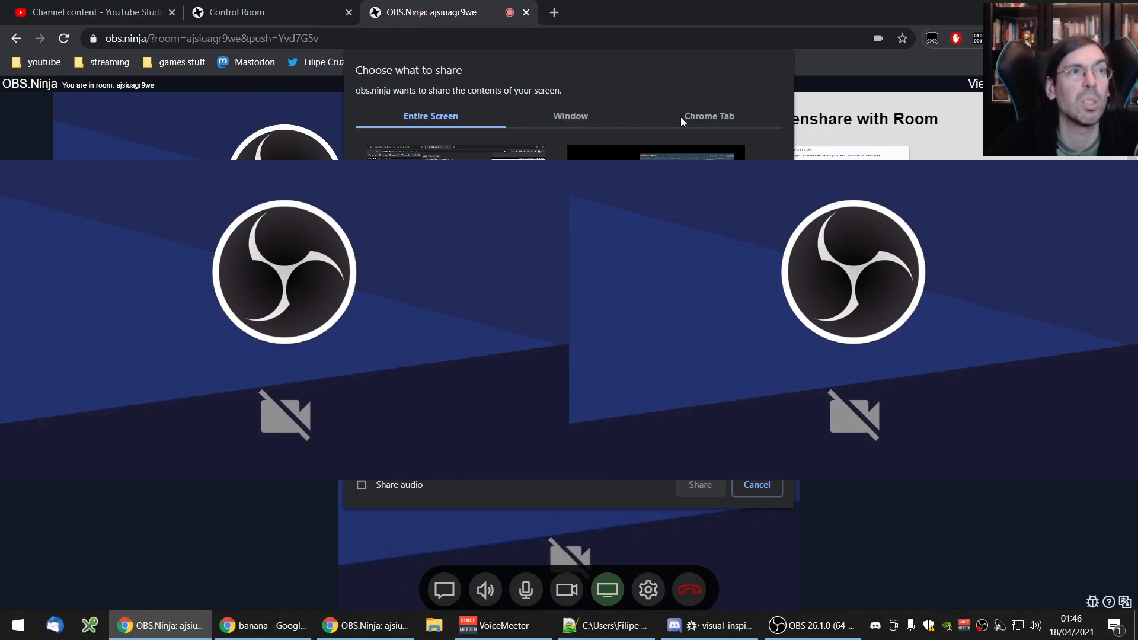
{"action": "left_click", "coordinate": [708, 116]}
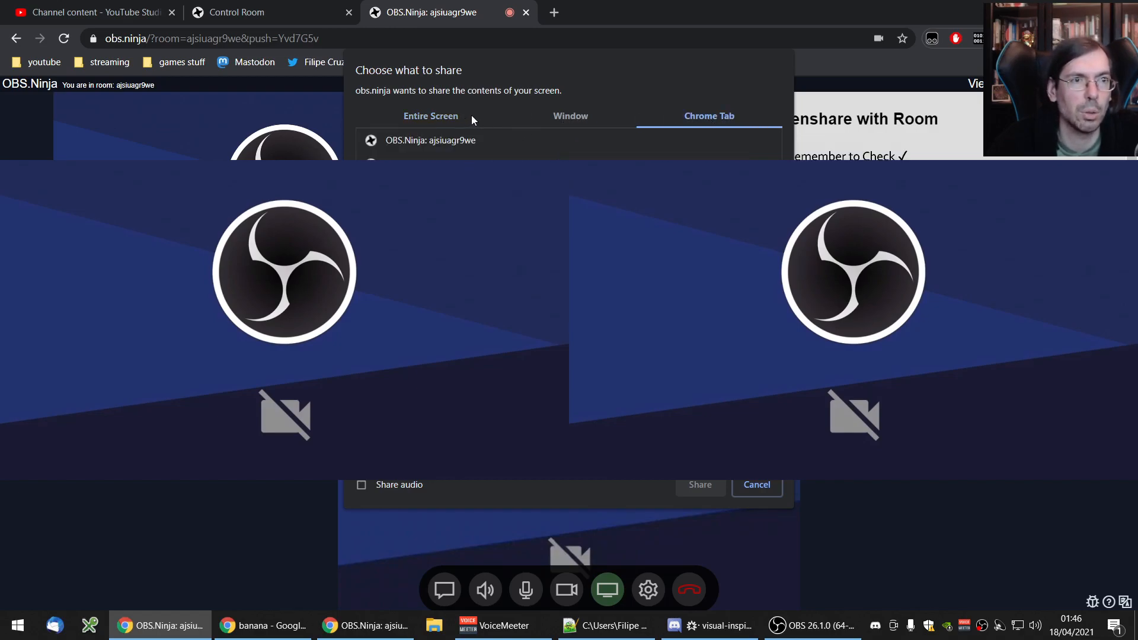
{"action": "left_click", "coordinate": [429, 116]}
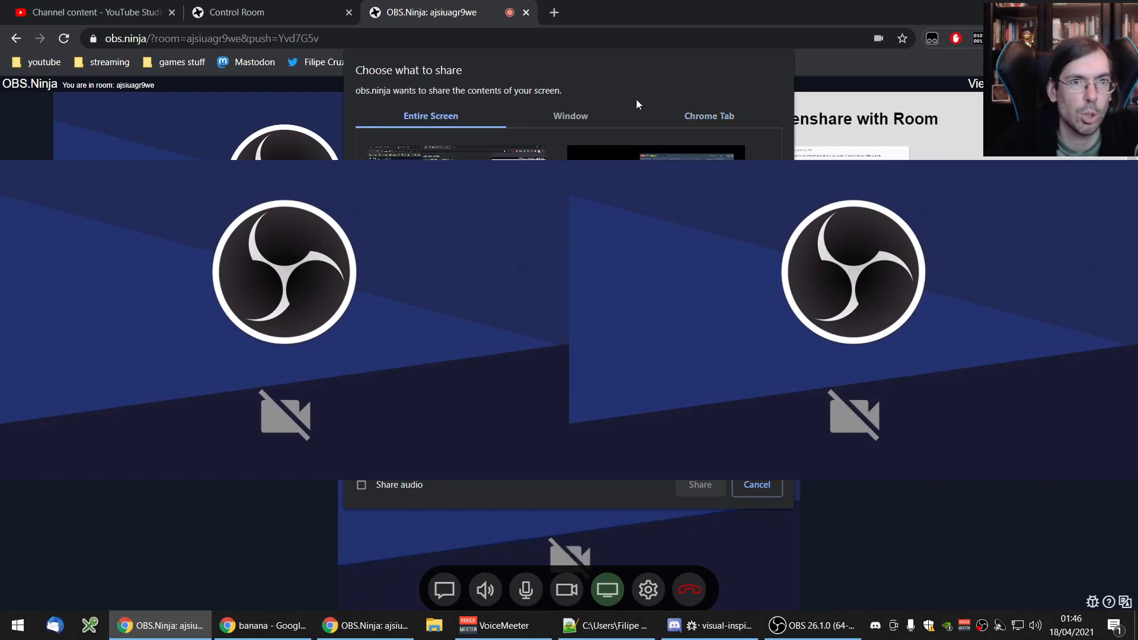
{"action": "left_click", "coordinate": [569, 116]}
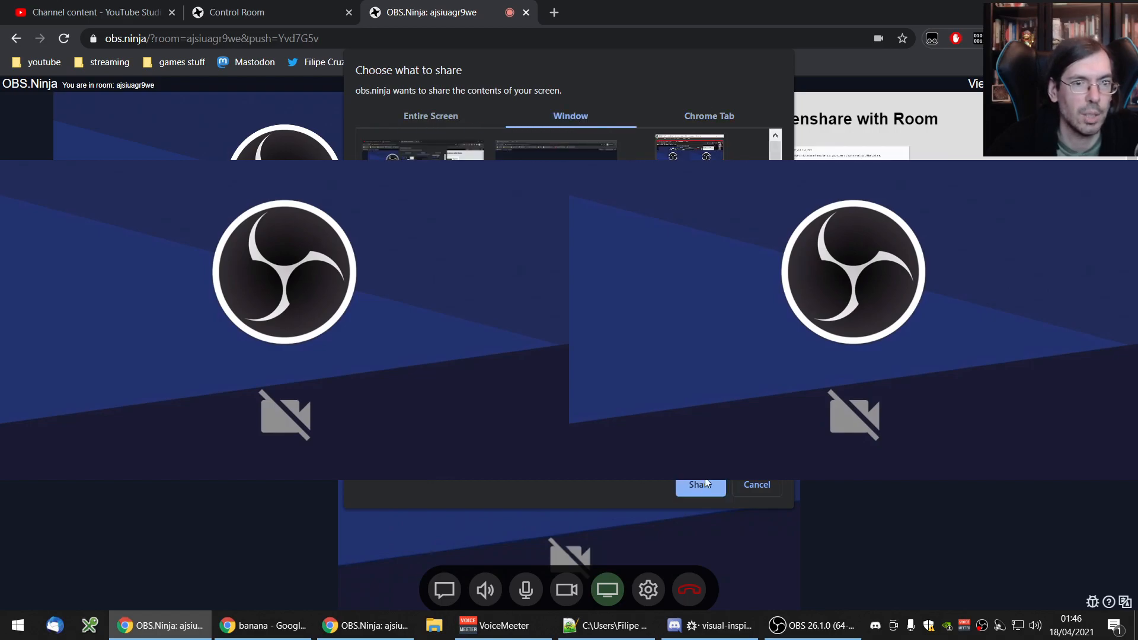
{"action": "left_click", "coordinate": [699, 484]}
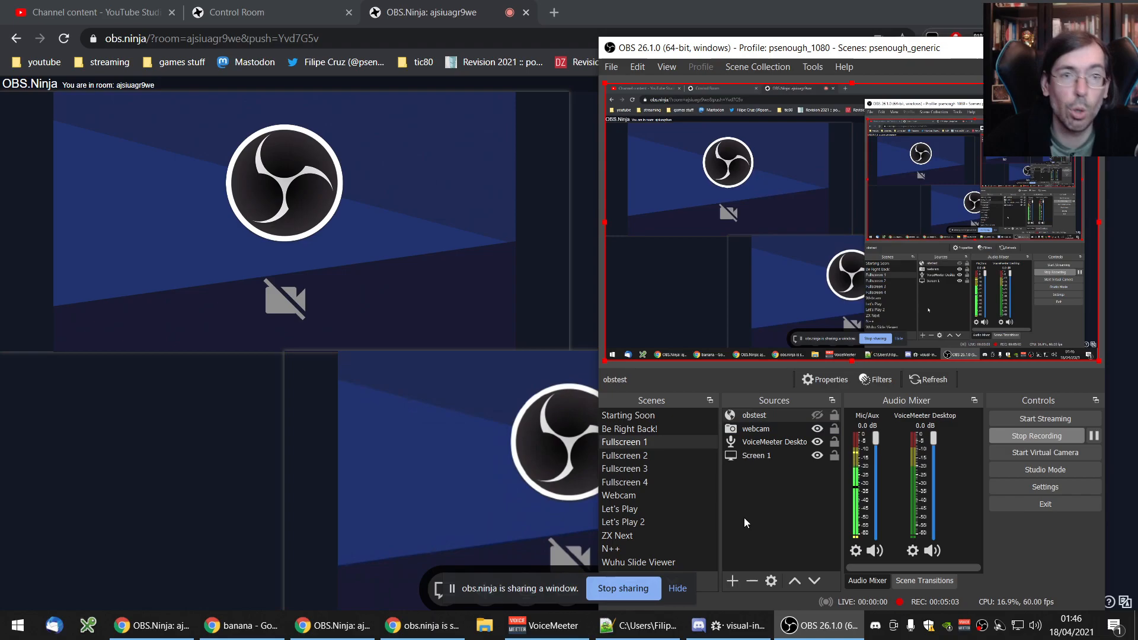
{"action": "mouse_move", "coordinate": [195, 485]}
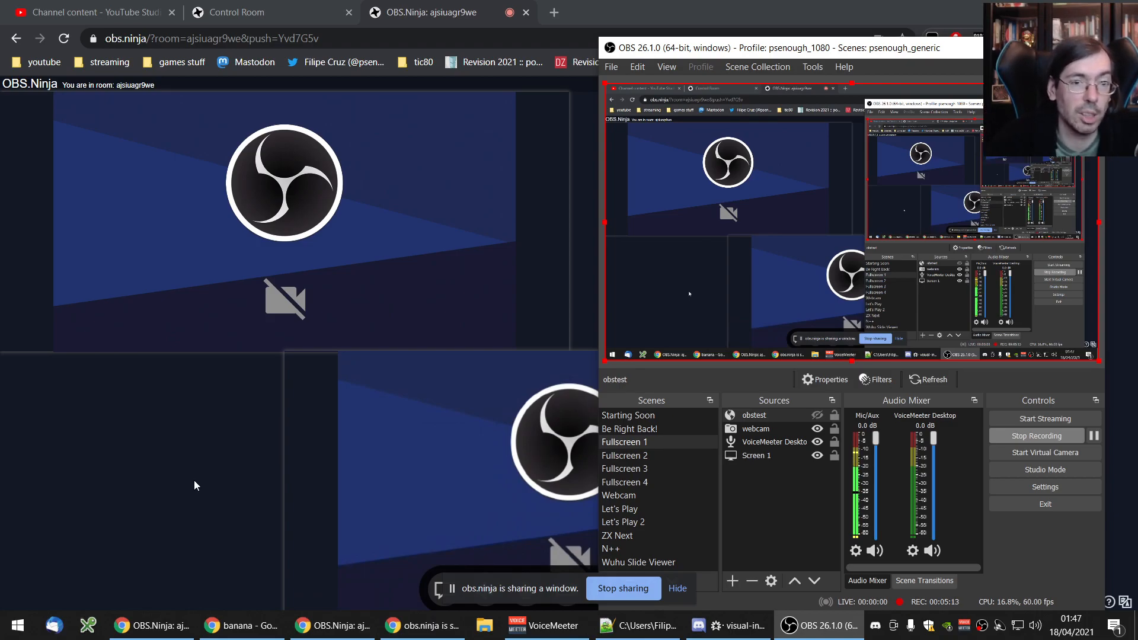
{"action": "mouse_move", "coordinate": [204, 490]}
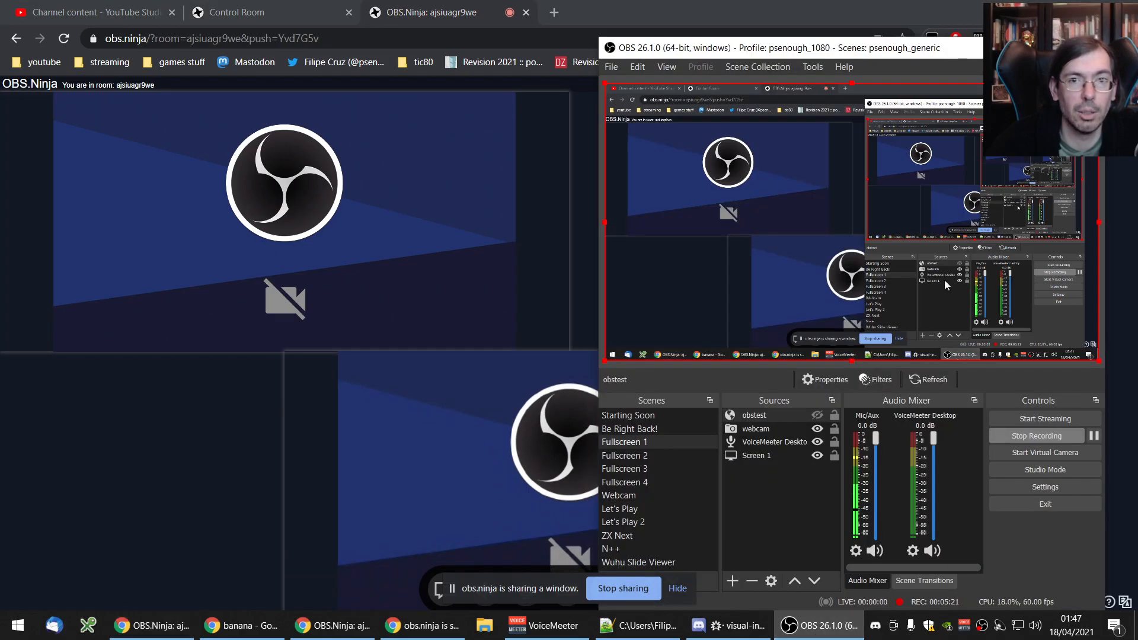
Step: Bring up OBS Studio to view the obstest browser source mirroring the room feeds
{"action": "left_click", "coordinate": [628, 415]}
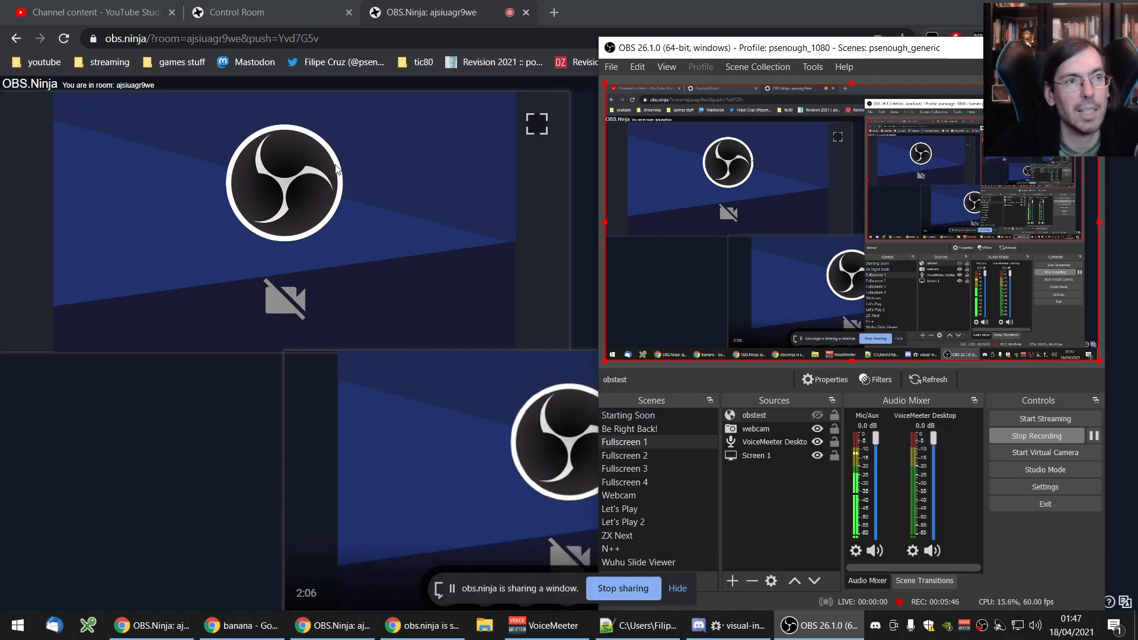
Step: In the Control Room, show invite customization and scroll through the three guest feeds
{"action": "left_click", "coordinate": [247, 12]}
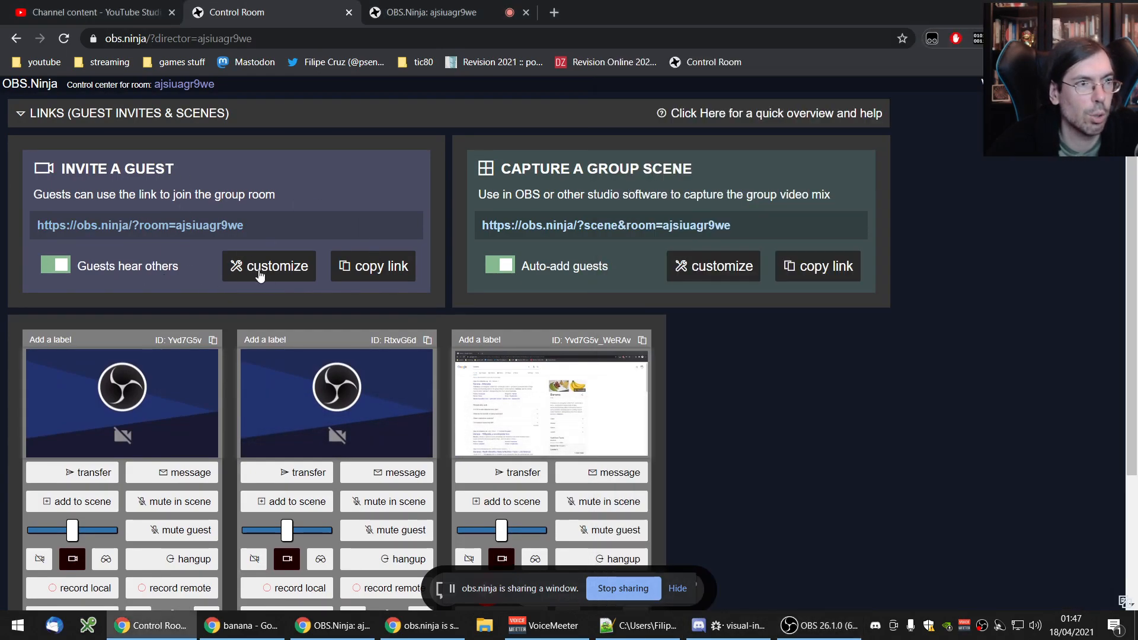
{"action": "left_click", "coordinate": [268, 266]}
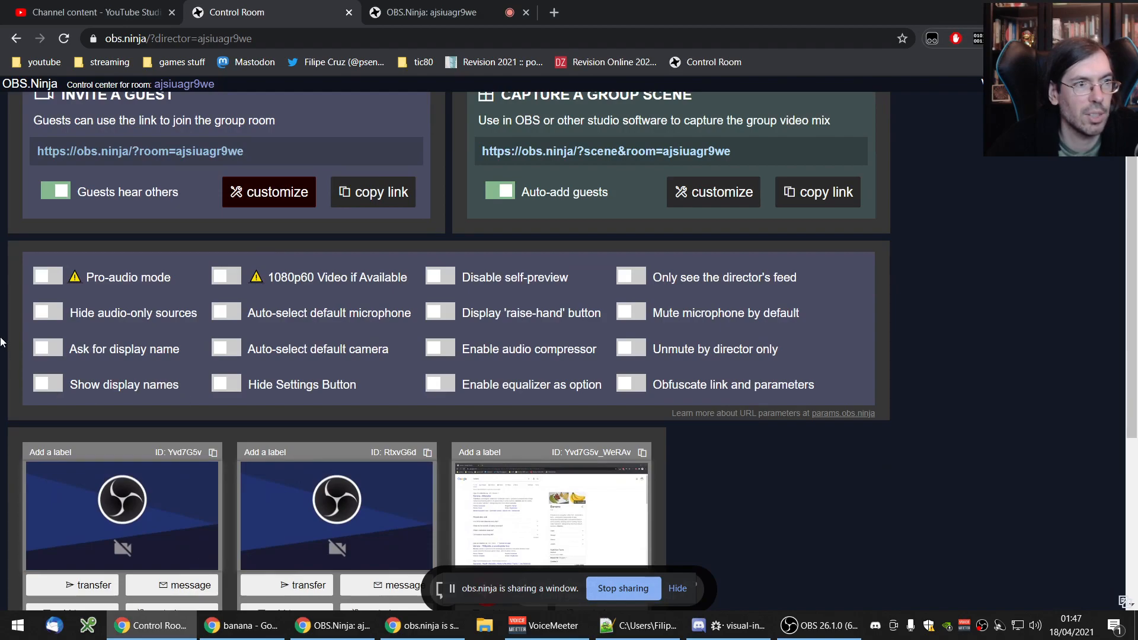
{"action": "mouse_move", "coordinate": [844, 327]}
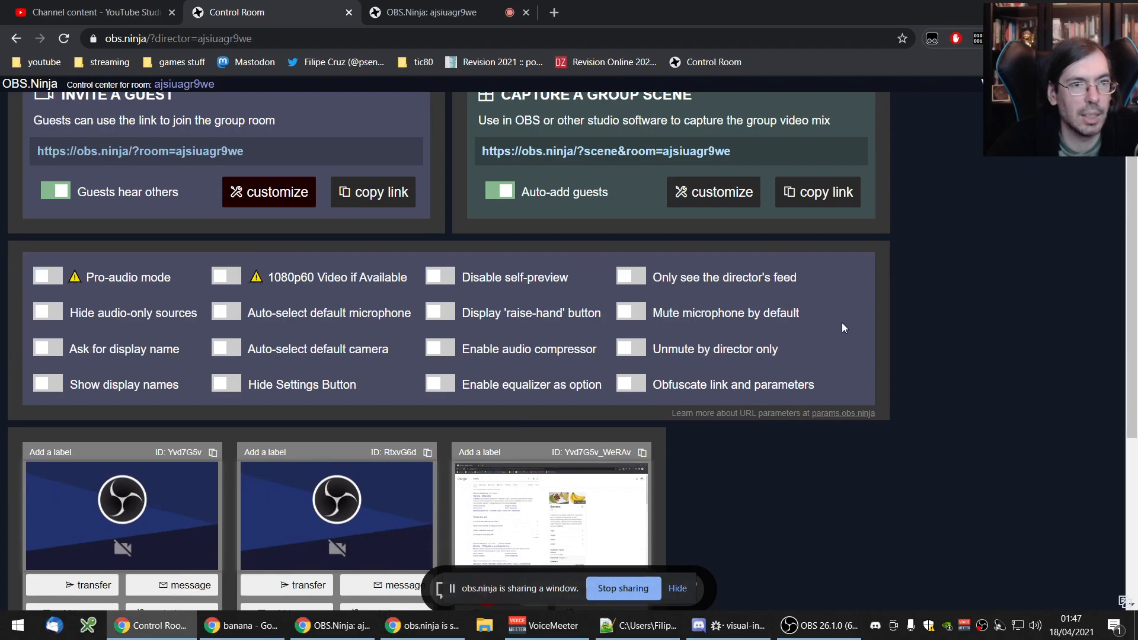
{"action": "mouse_move", "coordinate": [837, 306]}
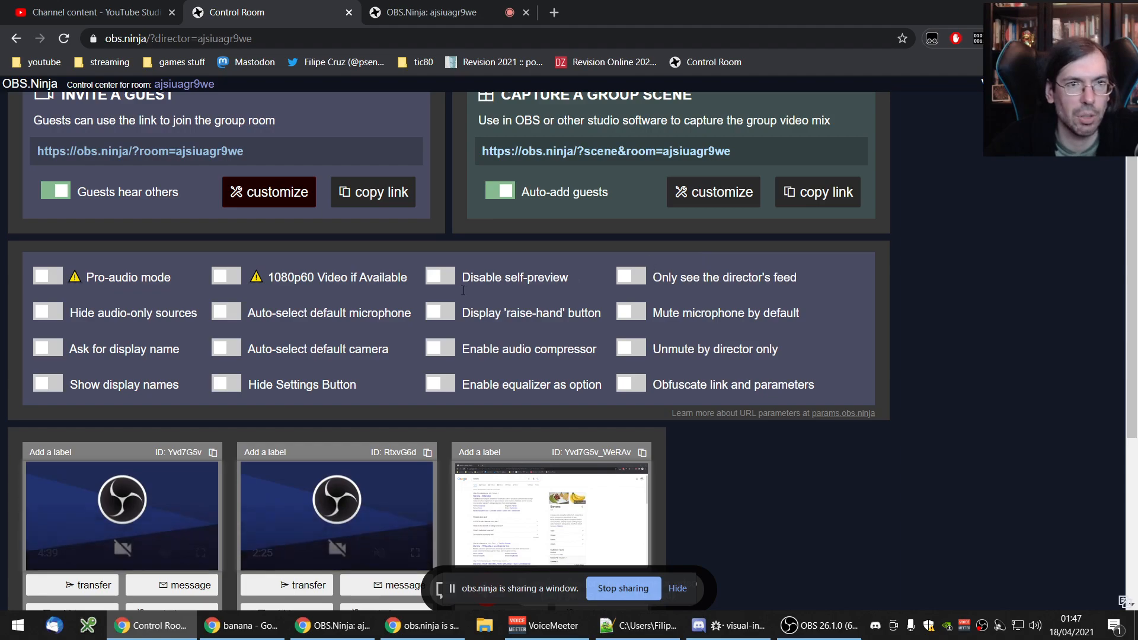
{"action": "scroll", "scroll_direction": "down", "scroll_amount": 3}
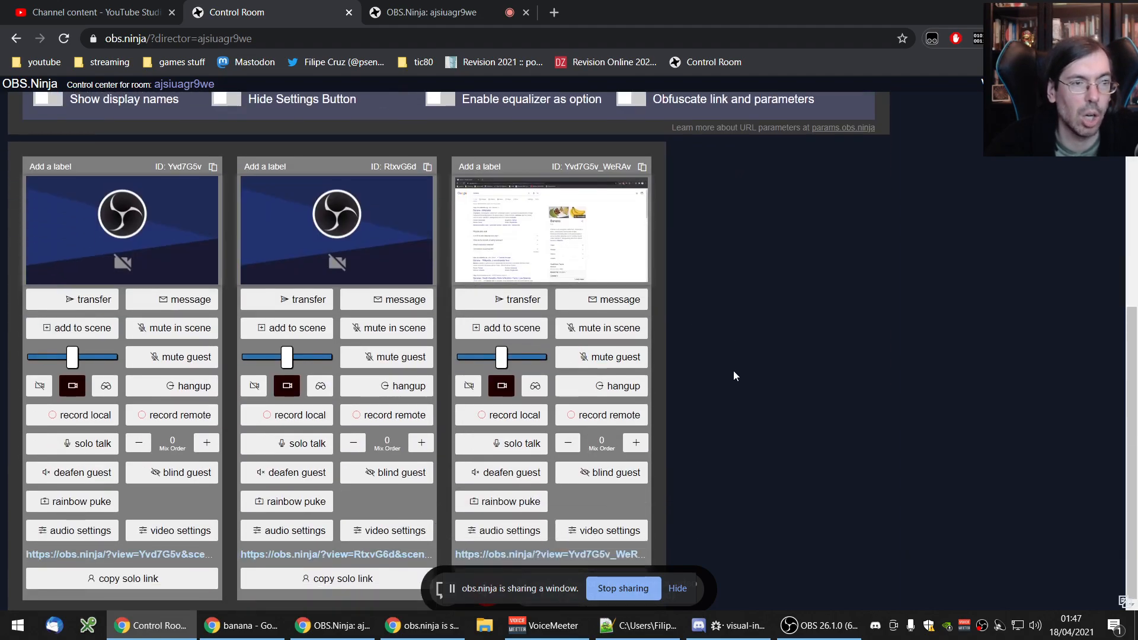
{"action": "scroll", "scroll_direction": "up", "scroll_amount": 3}
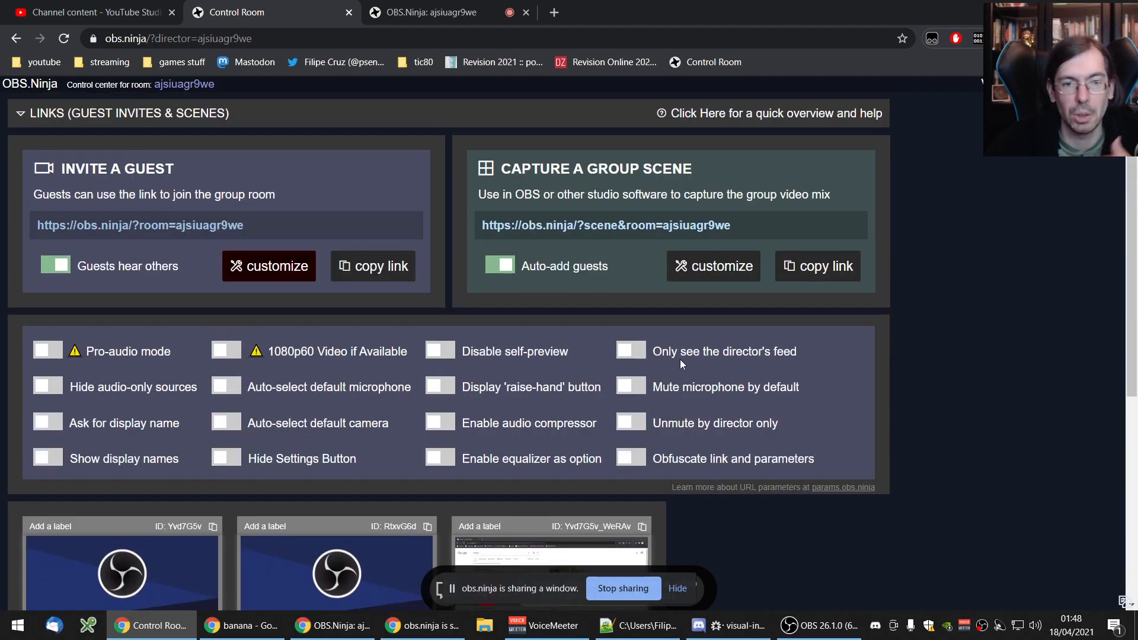
{"action": "left_click", "coordinate": [815, 625]}
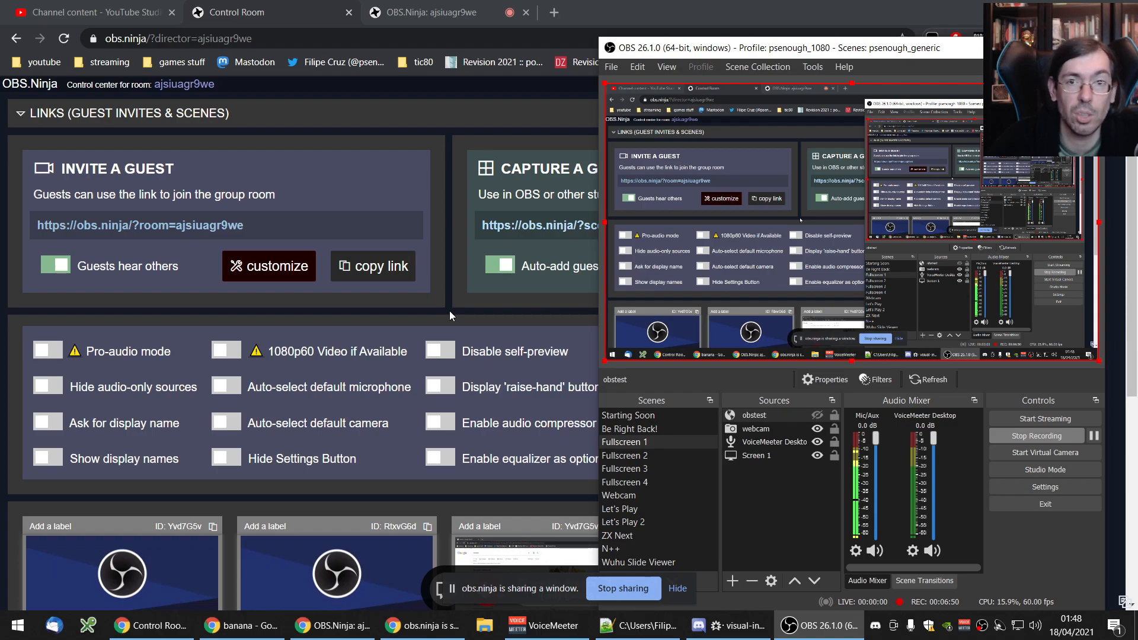
{"action": "mouse_move", "coordinate": [640, 341]}
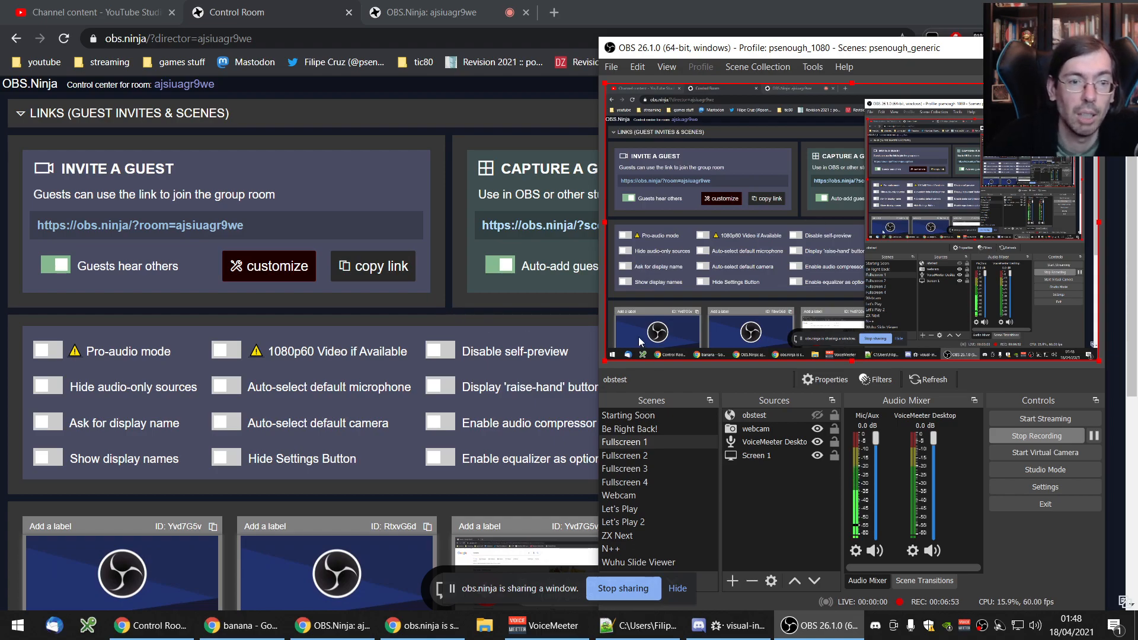
{"action": "mouse_move", "coordinate": [485, 300]}
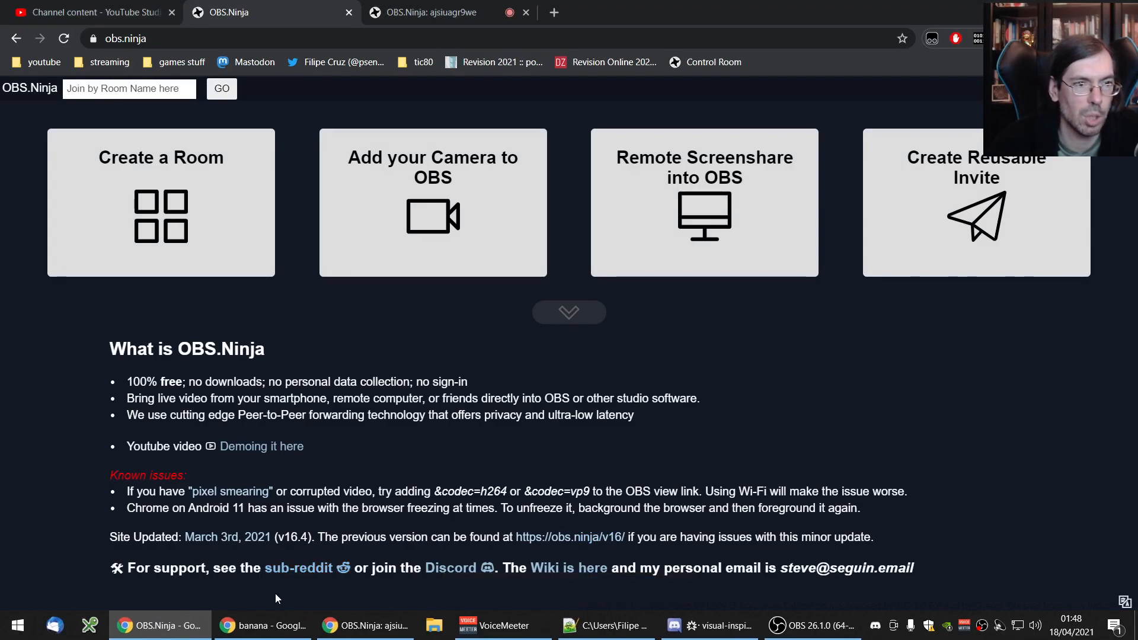
{"action": "mouse_move", "coordinate": [570, 568]}
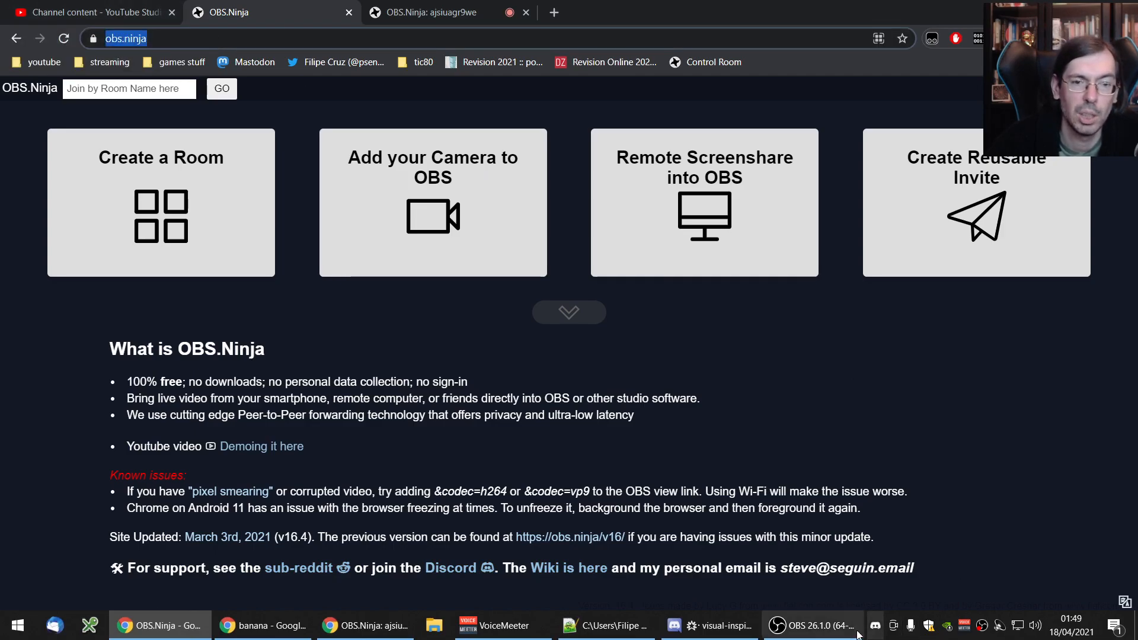
Step: Return to OBS Studio, whose obstest capture now shows the OBS.Ninja home page
{"action": "left_click", "coordinate": [811, 625]}
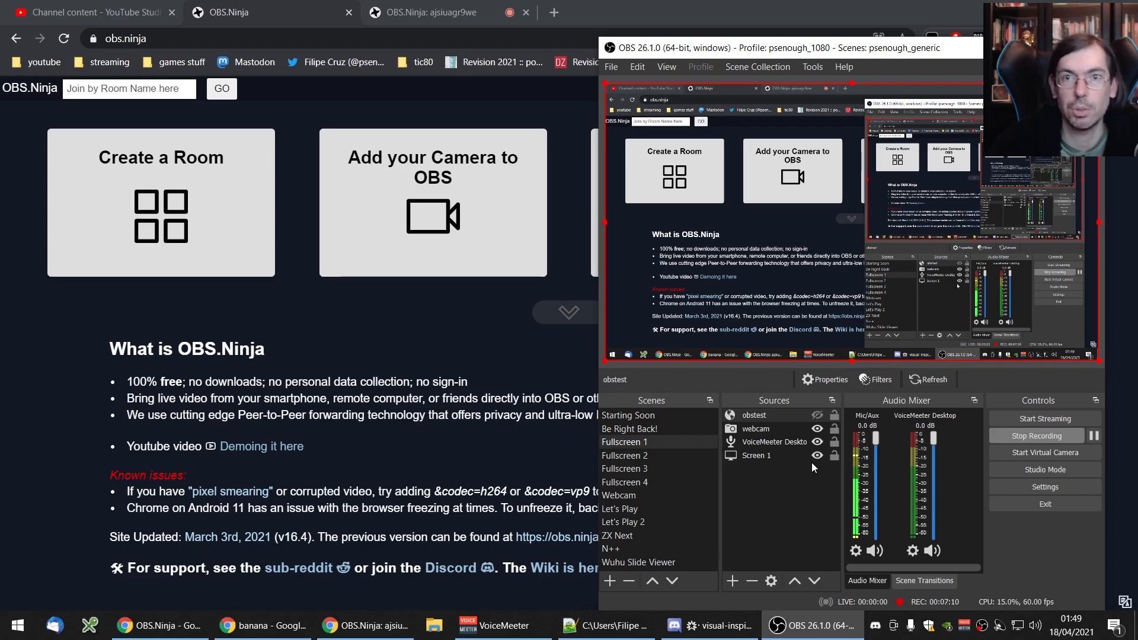